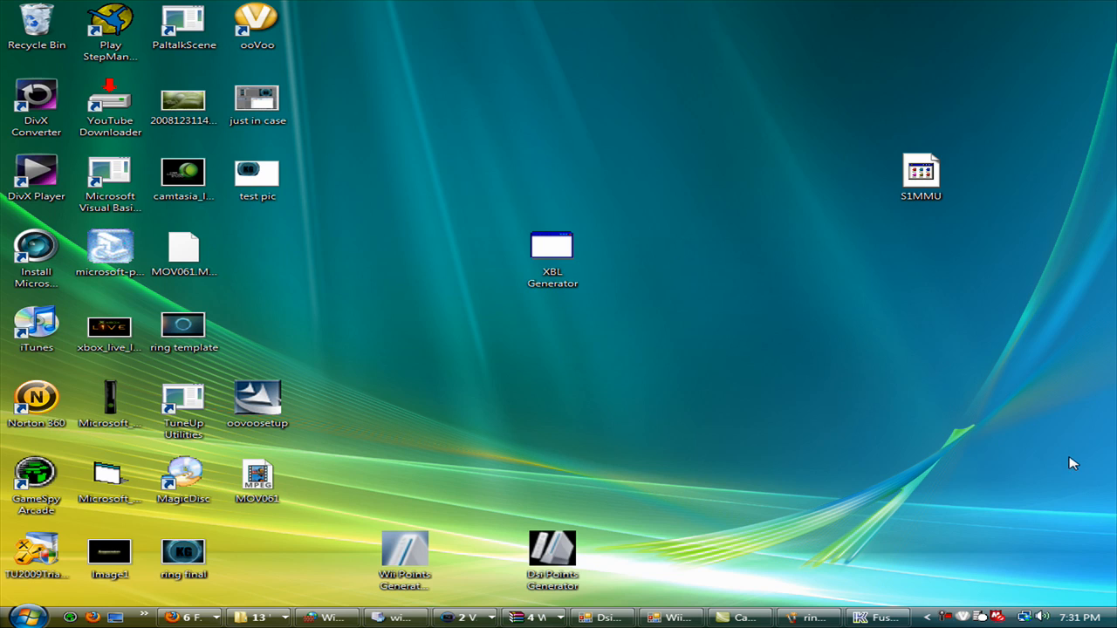
{"action": "mouse_move", "coordinate": [1076, 466]}
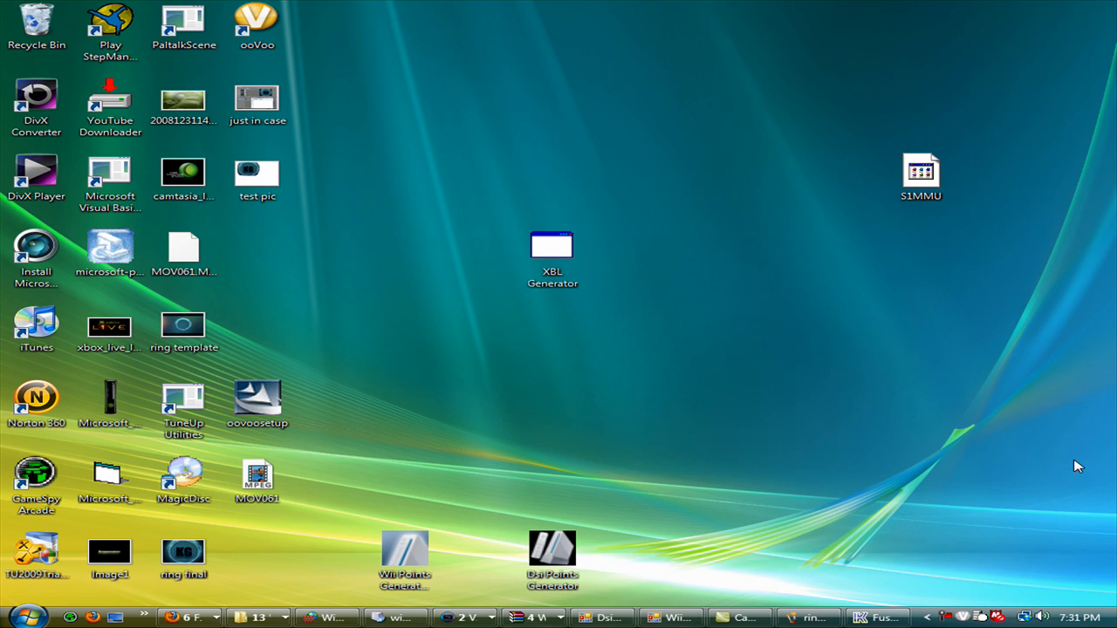
Step: Switch to the YouTube window, go to the channel's videos and open Sonic 1 Megamix 4.0 - Test zone
{"action": "left_click", "coordinate": [188, 612]}
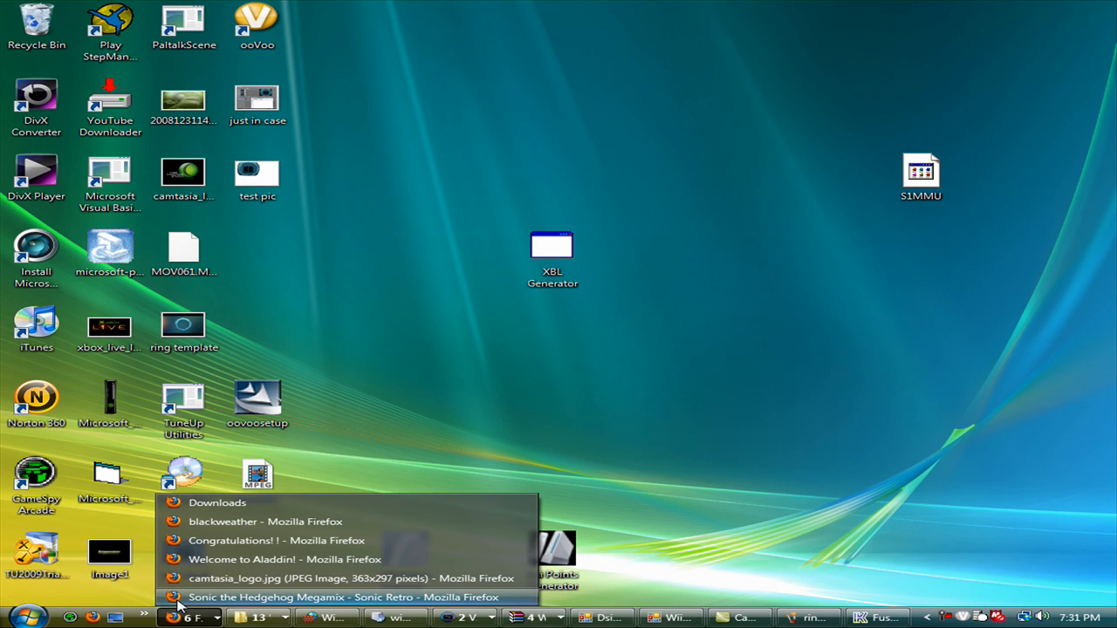
{"action": "left_click", "coordinate": [342, 596]}
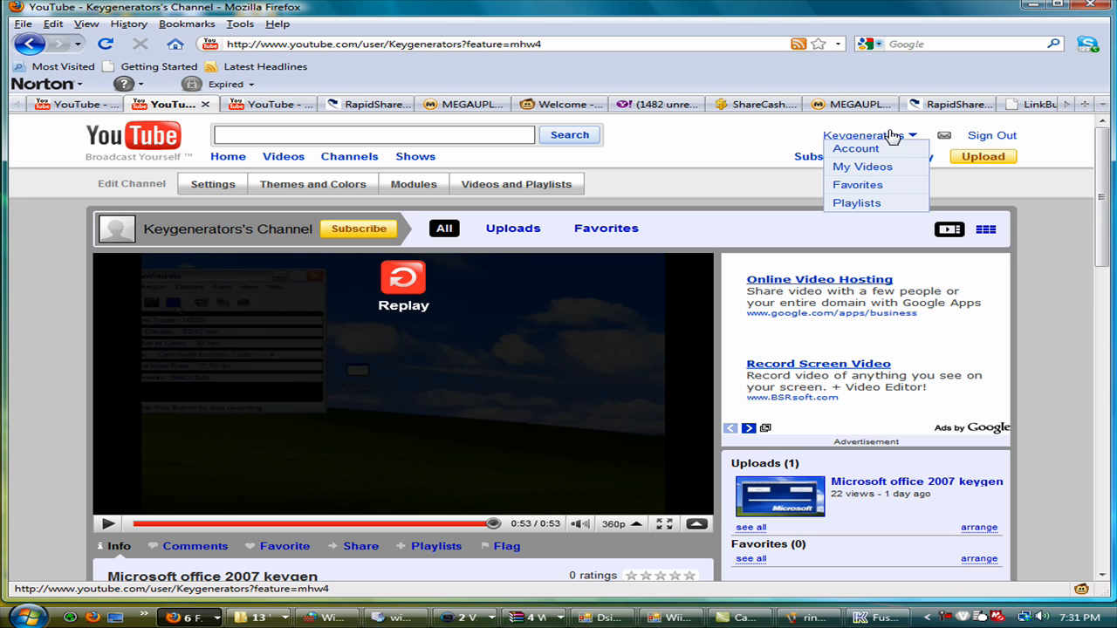
{"action": "left_click", "coordinate": [855, 148]}
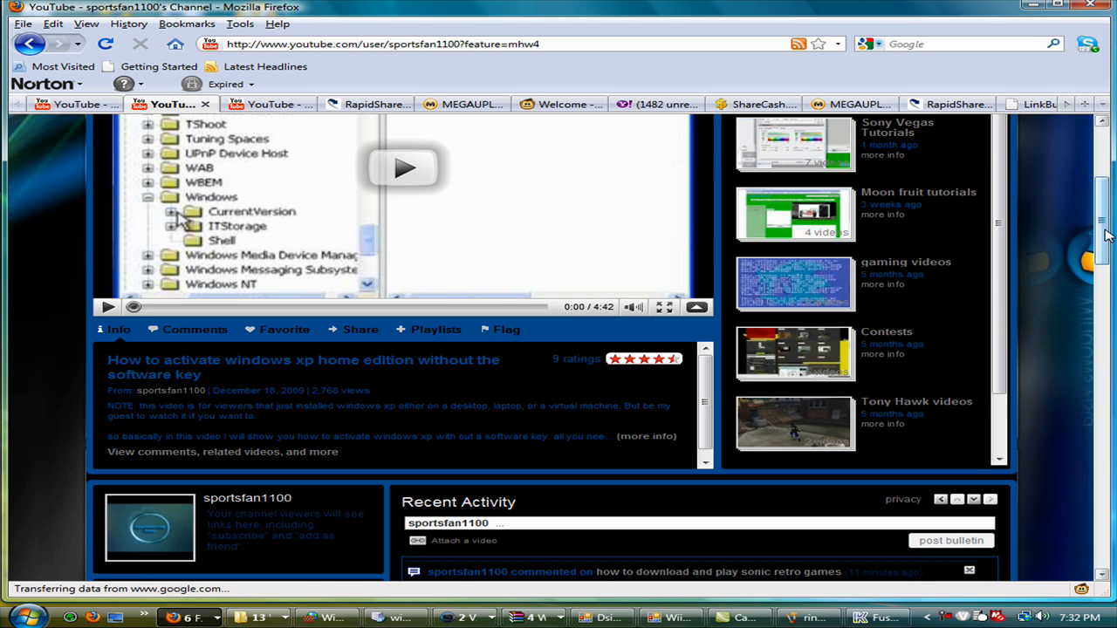
{"action": "scroll", "scroll_direction": "down", "scroll_amount": 3}
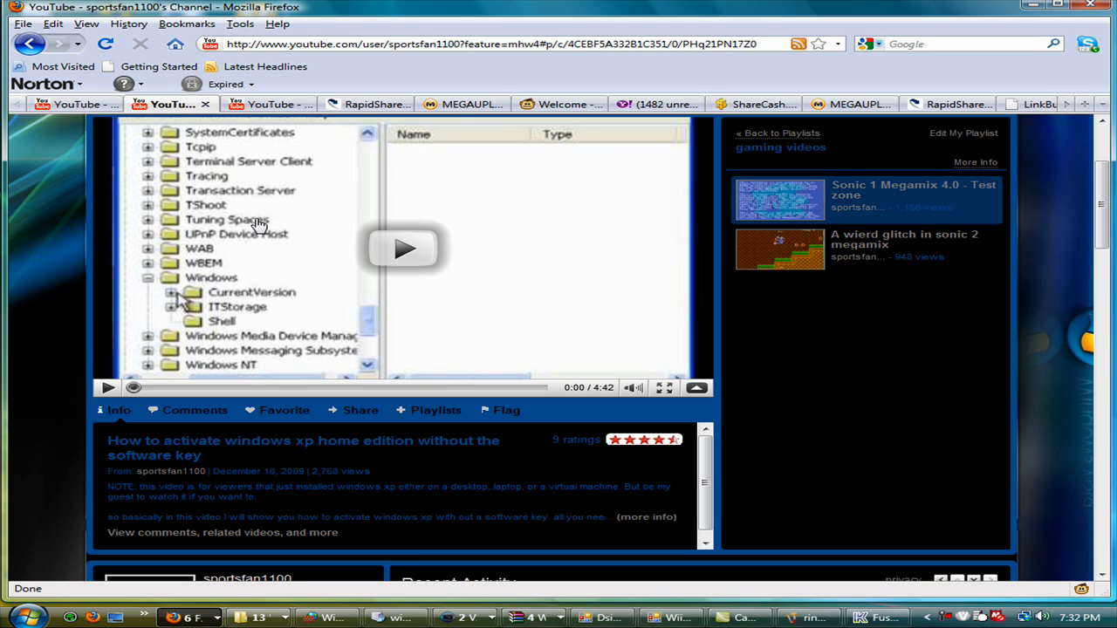
{"action": "left_click", "coordinate": [778, 199]}
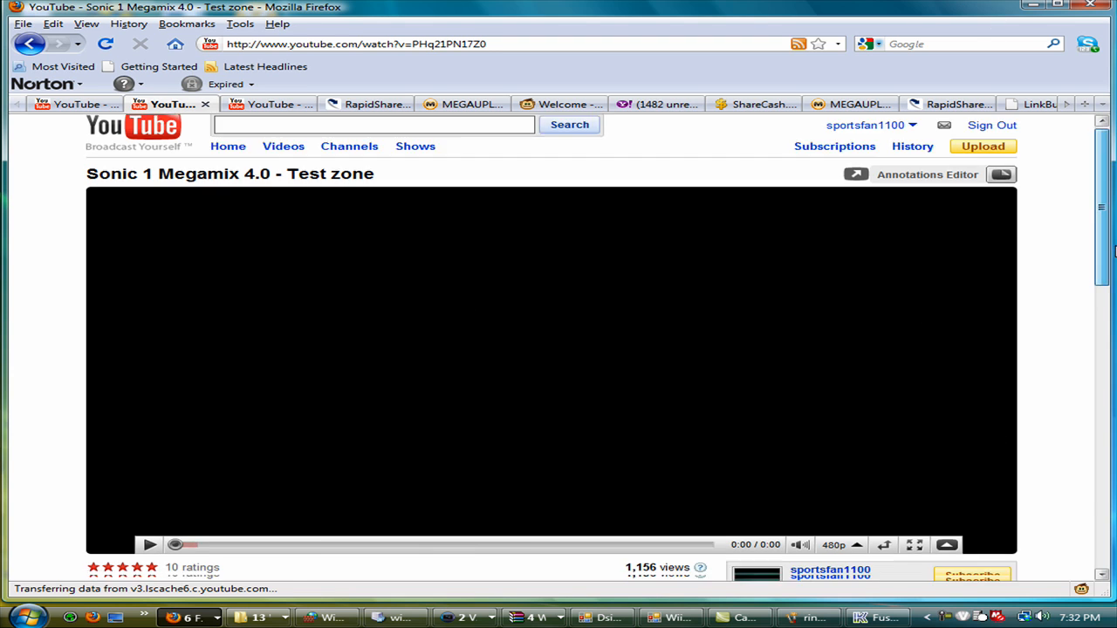
Step: Scroll through the text comments under the Sonic 1 Megamix 4.0 video, including download help requests
{"action": "scroll", "scroll_direction": "down", "scroll_amount": 3}
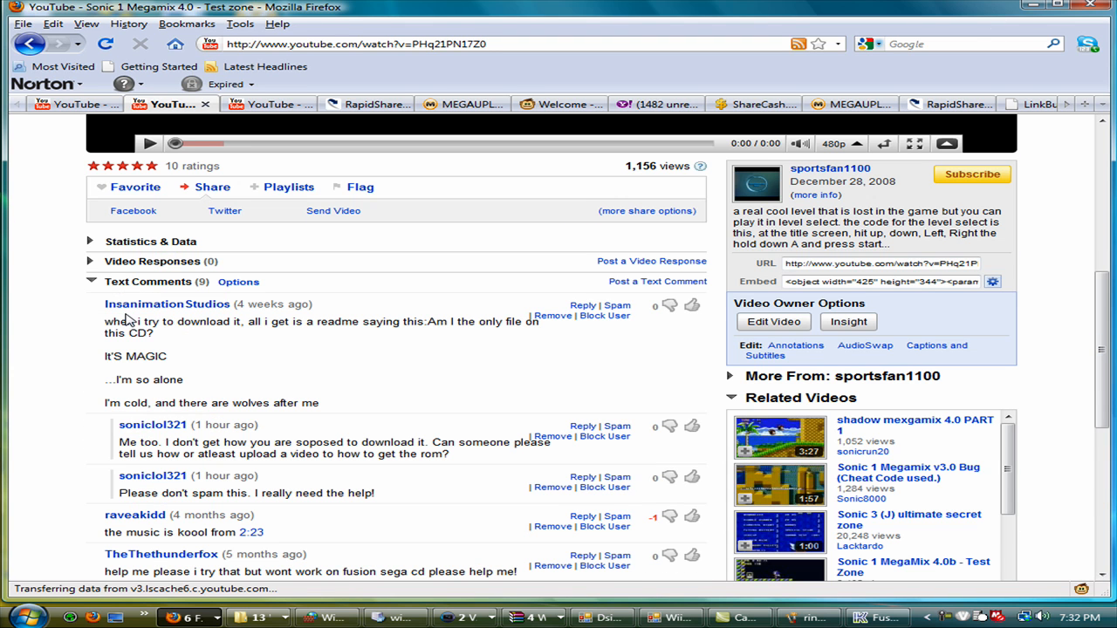
{"action": "mouse_move", "coordinate": [150, 314]}
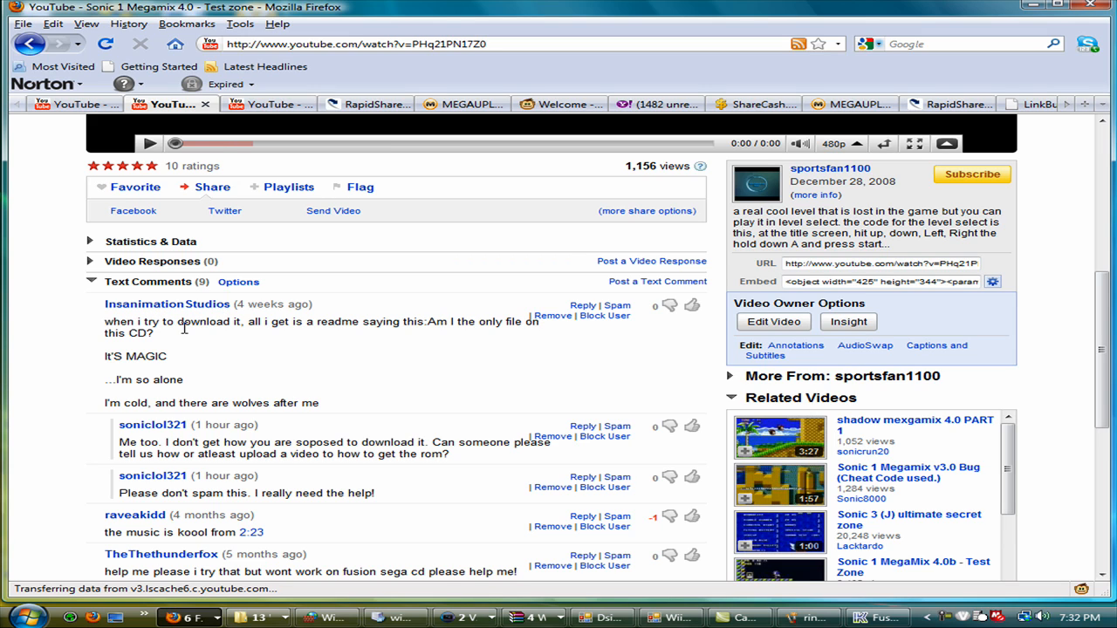
{"action": "mouse_move", "coordinate": [311, 335]}
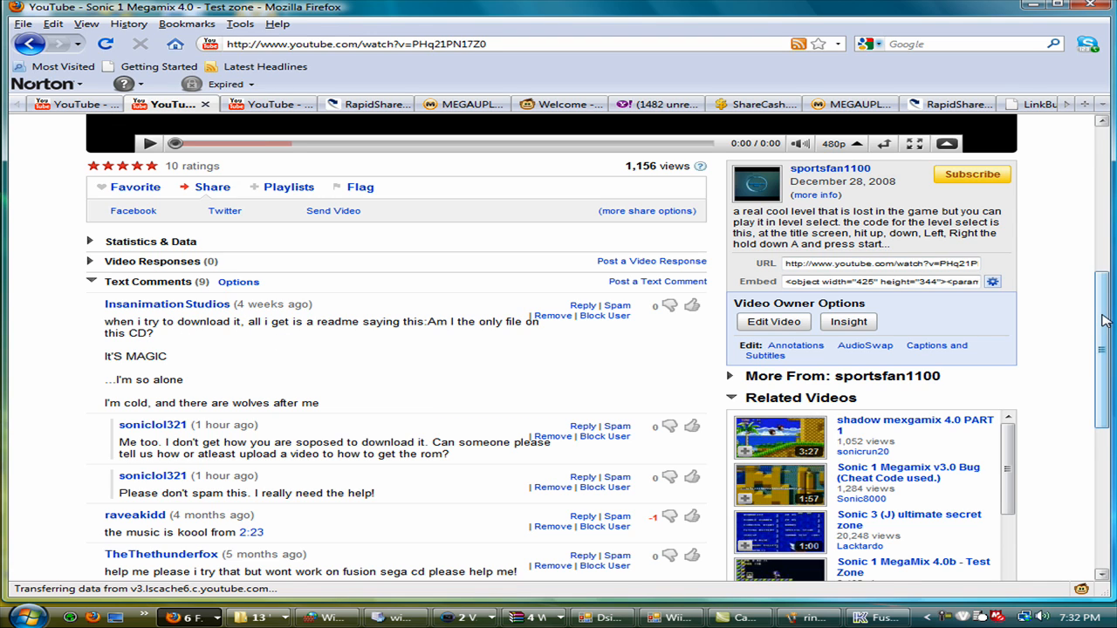
{"action": "scroll", "scroll_direction": "up", "scroll_amount": 3}
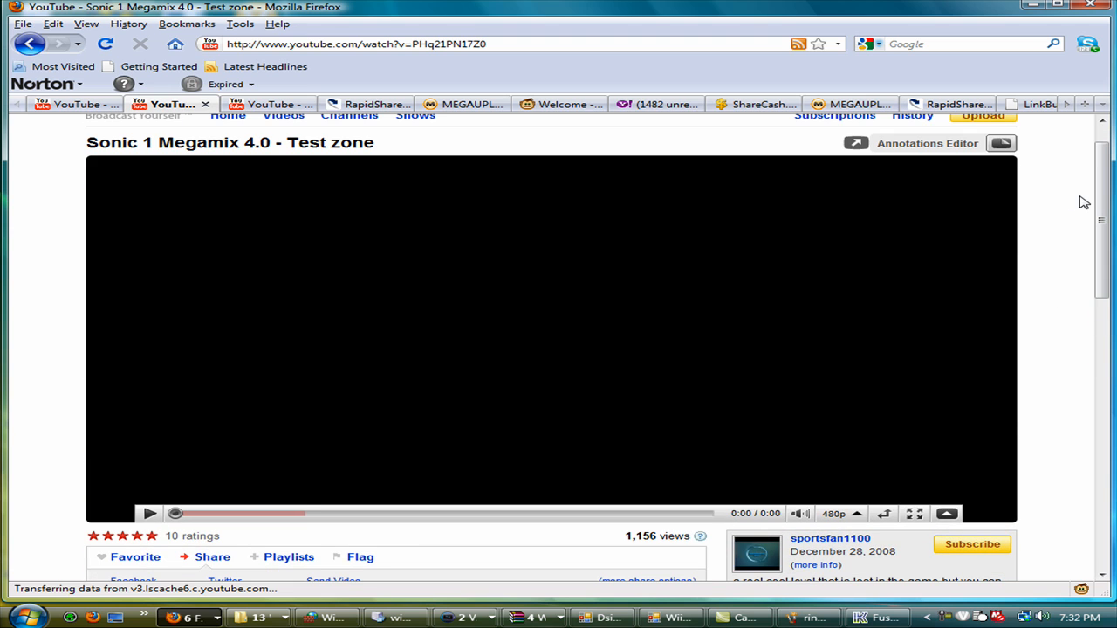
{"action": "scroll", "scroll_direction": "down", "scroll_amount": 3}
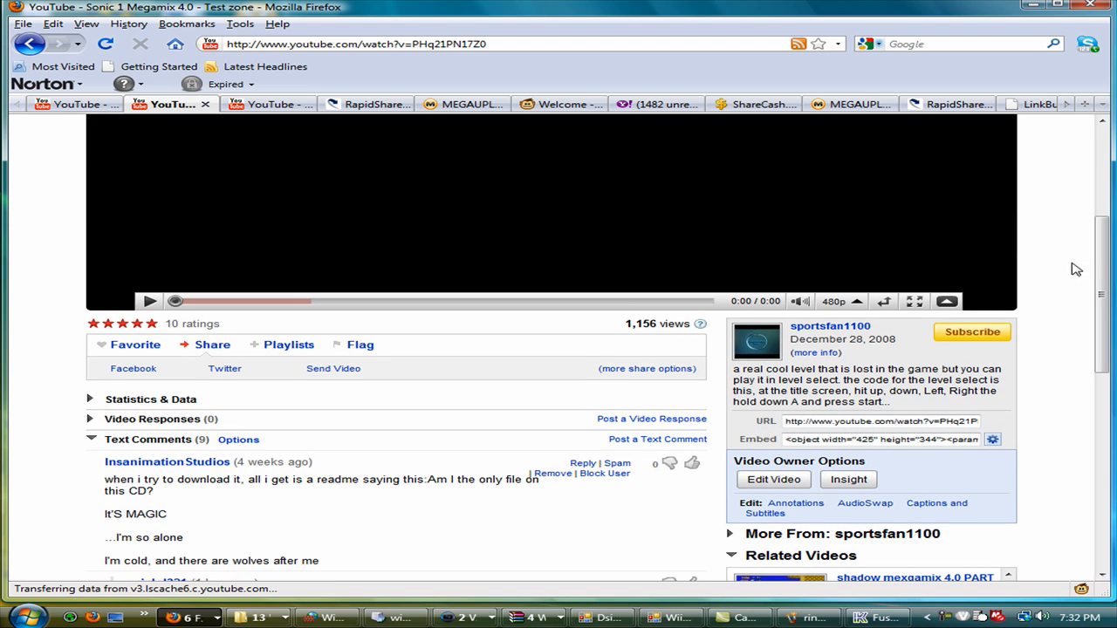
{"action": "scroll", "scroll_direction": "down", "scroll_amount": 3}
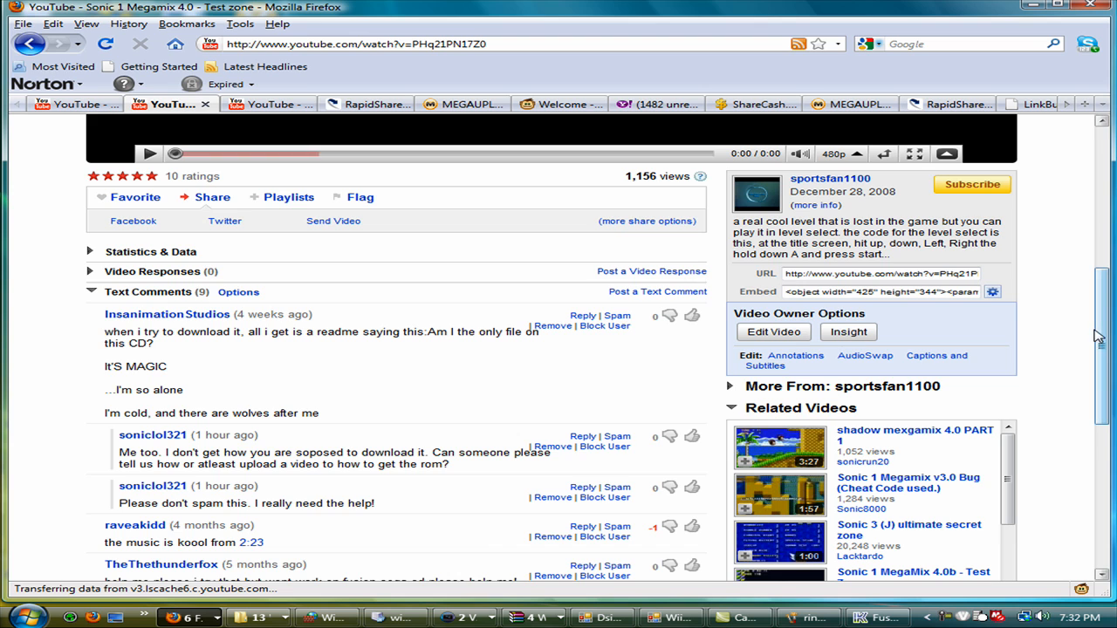
{"action": "scroll", "scroll_direction": "down", "scroll_amount": 3}
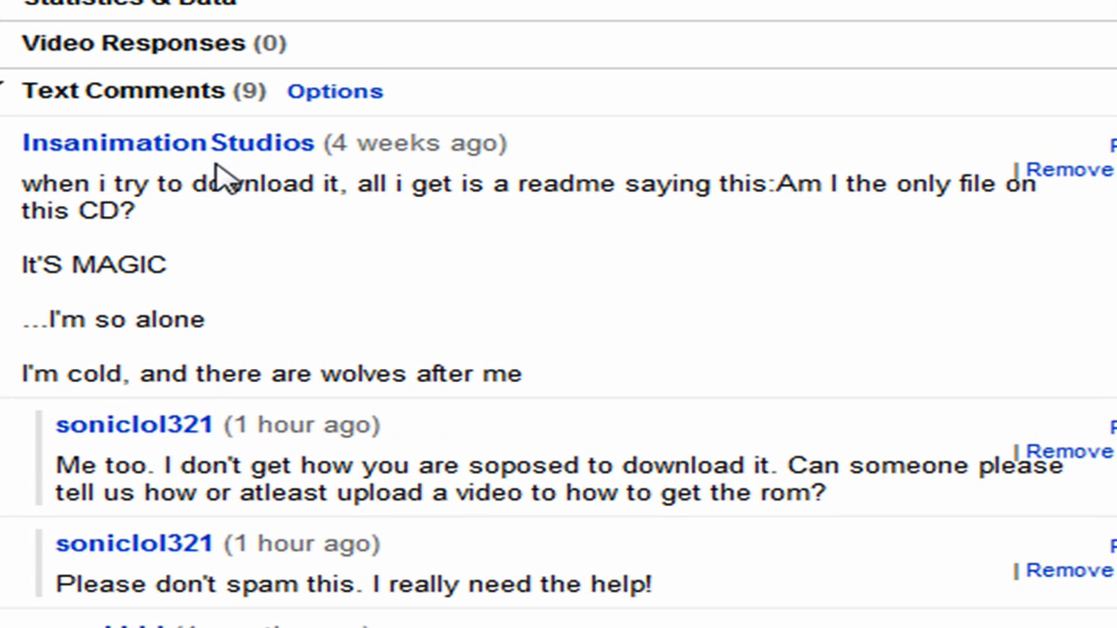
{"action": "mouse_move", "coordinate": [352, 409]}
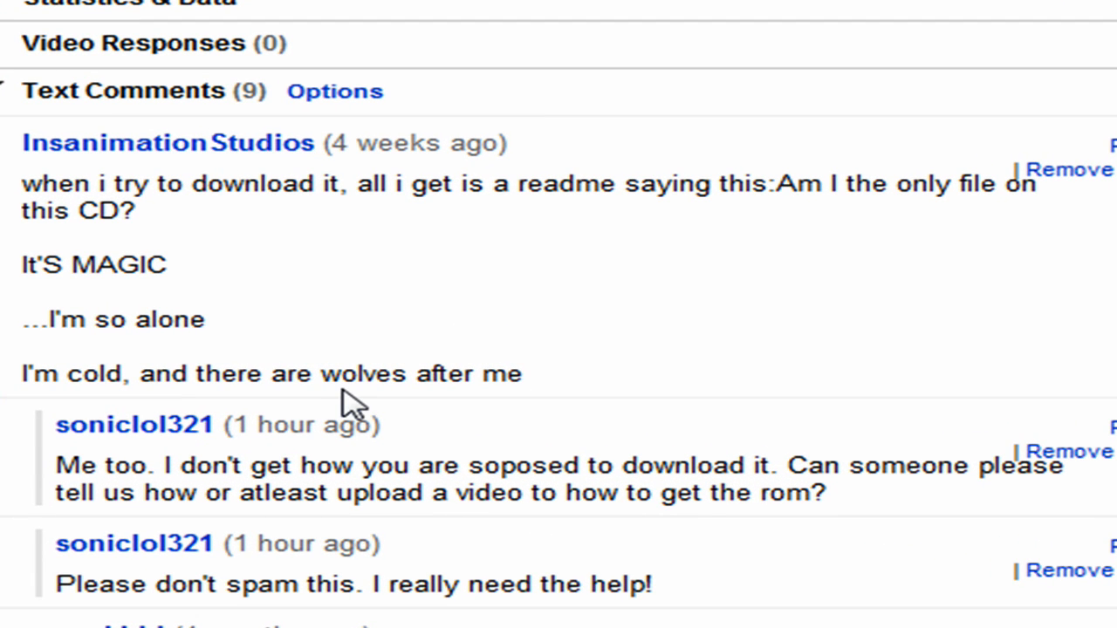
{"action": "mouse_move", "coordinate": [600, 424]}
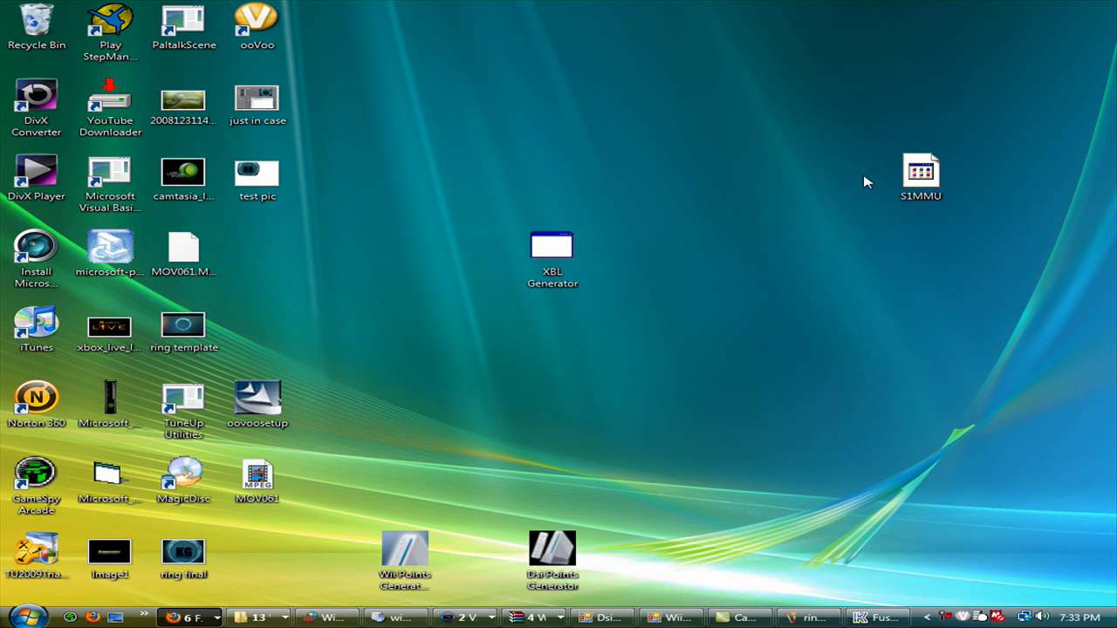
{"action": "left_click", "coordinate": [551, 253]}
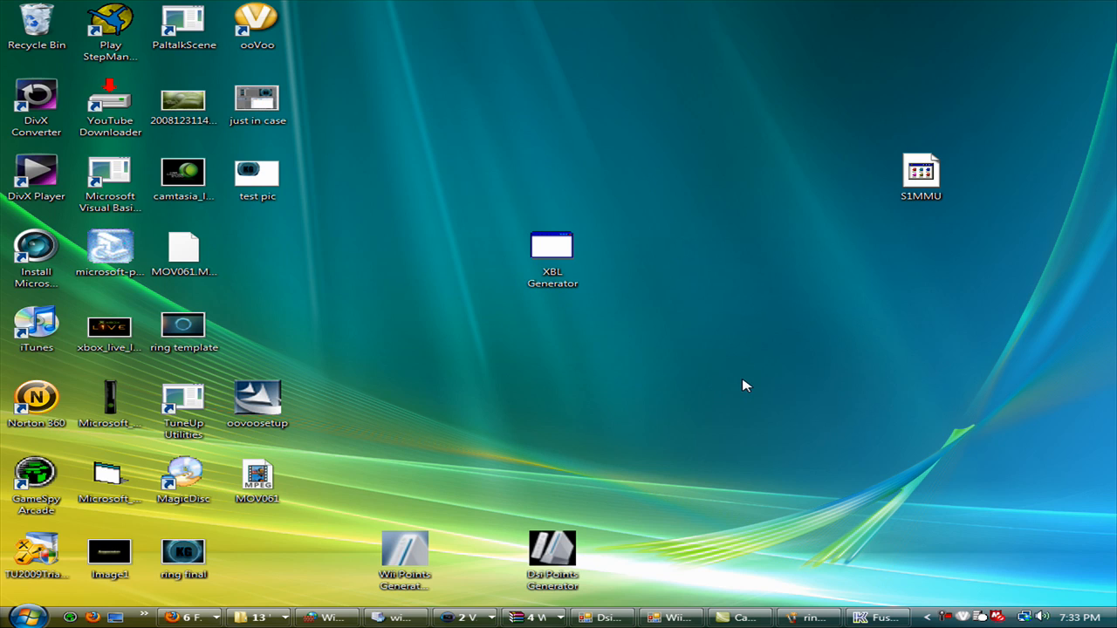
{"action": "mouse_move", "coordinate": [364, 382]}
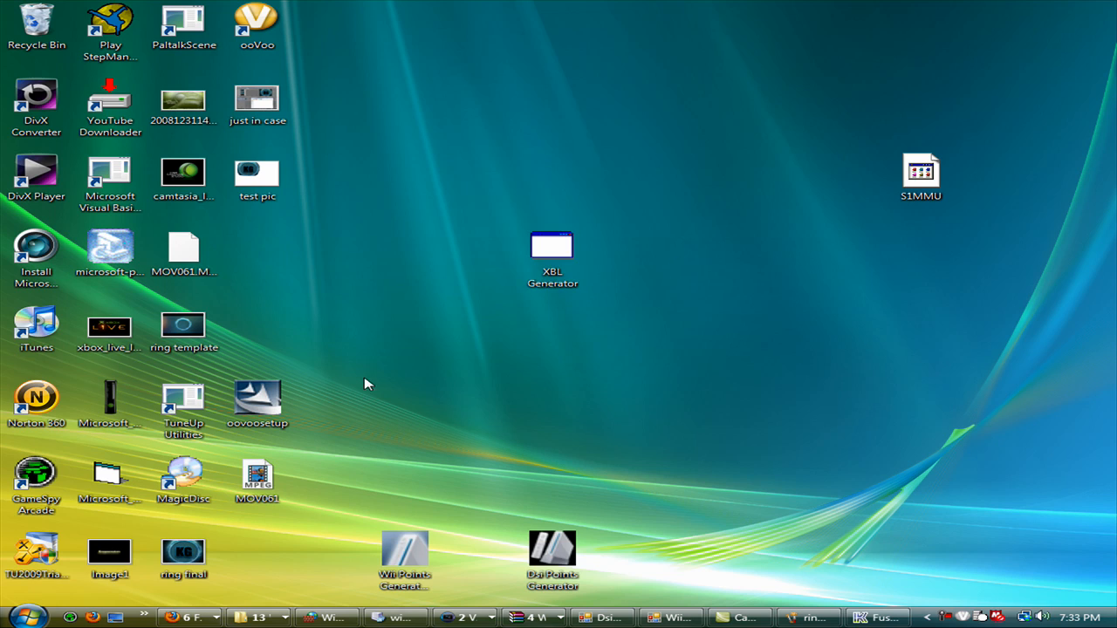
{"action": "mouse_move", "coordinate": [598, 198]}
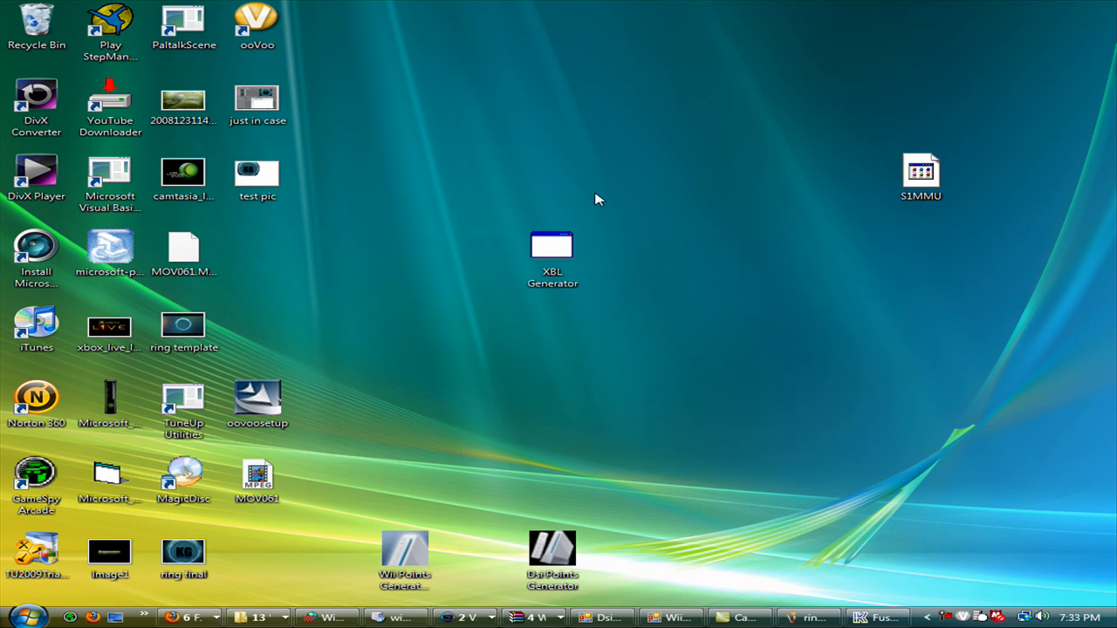
{"action": "mouse_move", "coordinate": [611, 206]}
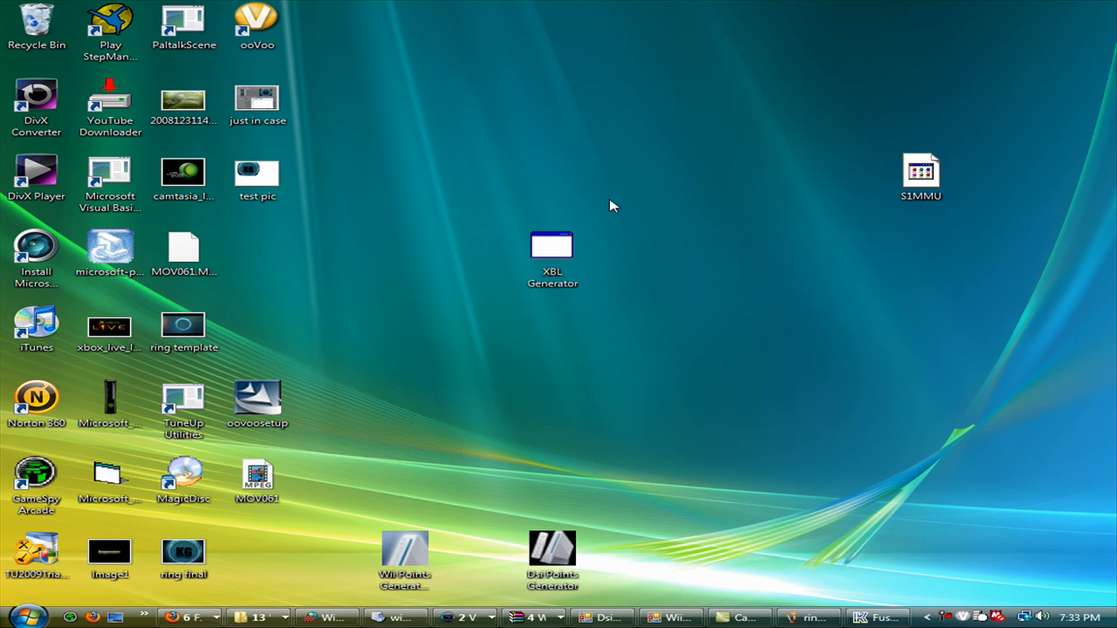
{"action": "mouse_move", "coordinate": [628, 234]}
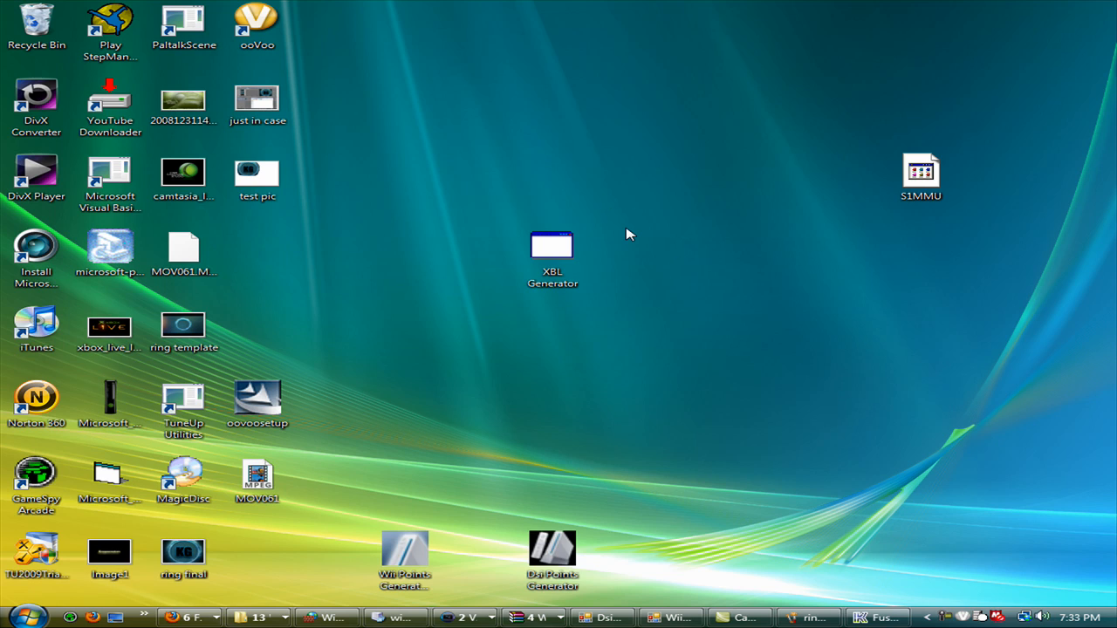
{"action": "mouse_move", "coordinate": [781, 286]}
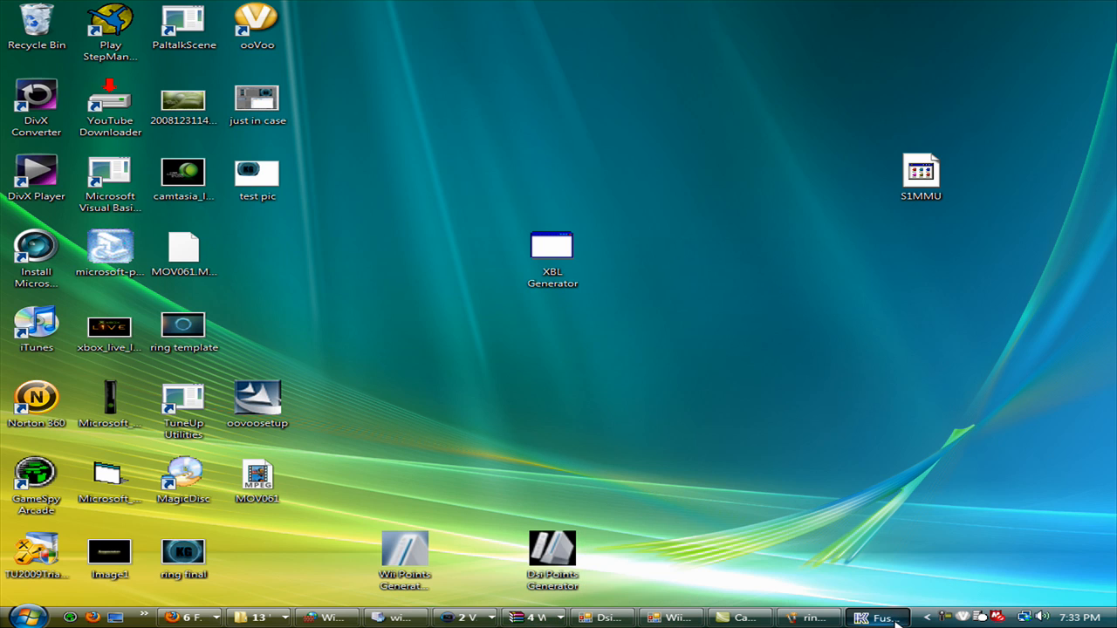
{"action": "mouse_move", "coordinate": [855, 590]}
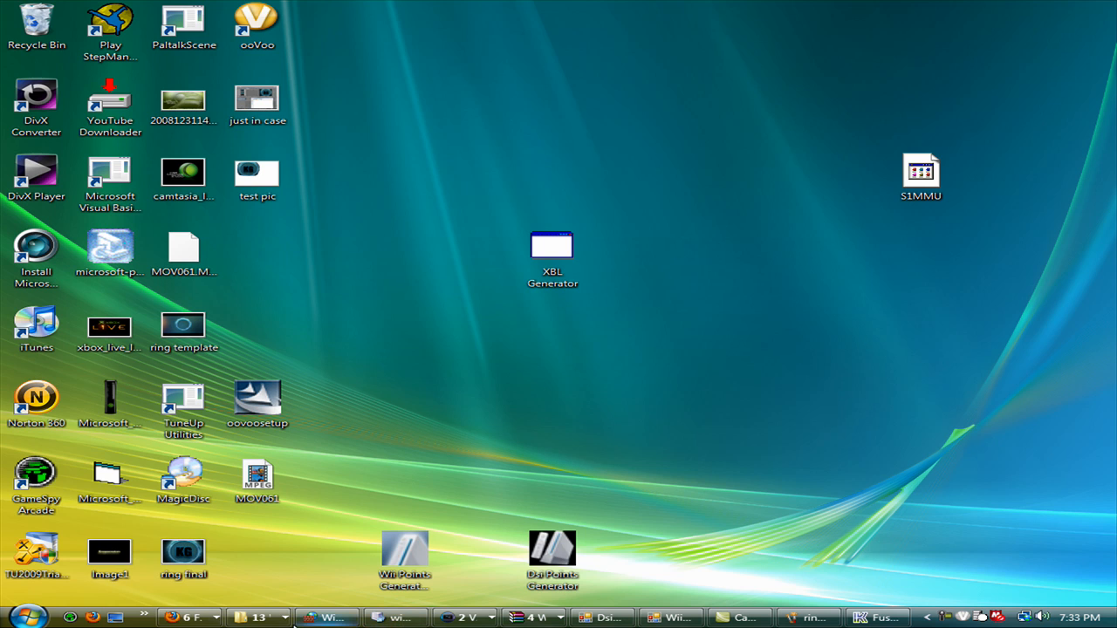
{"action": "mouse_move", "coordinate": [929, 216]}
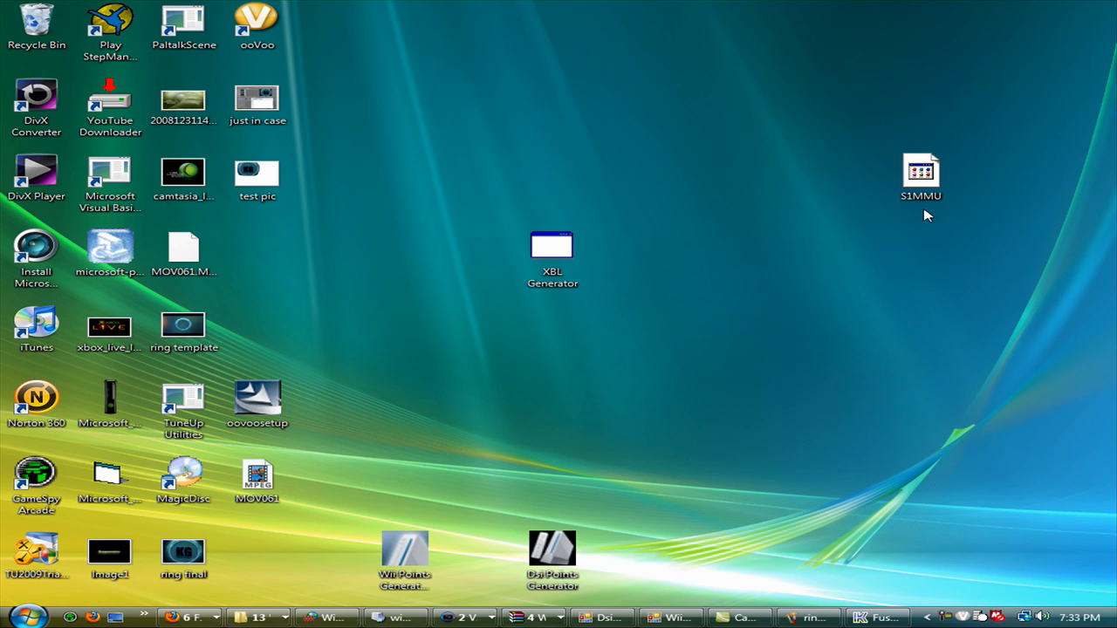
Step: Move the S1MMU icon aside and bring the Kega Fusion window forward to view its File menu
{"action": "left_click_drag", "start_coordinate": [922, 174], "coordinate": [773, 323]}
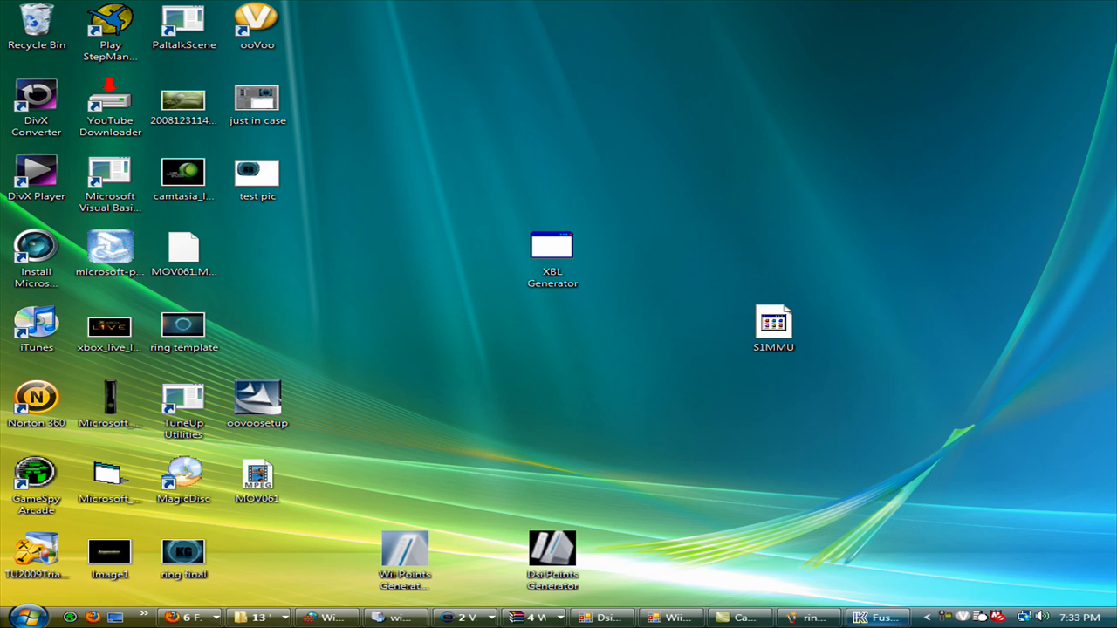
{"action": "left_click", "coordinate": [880, 616]}
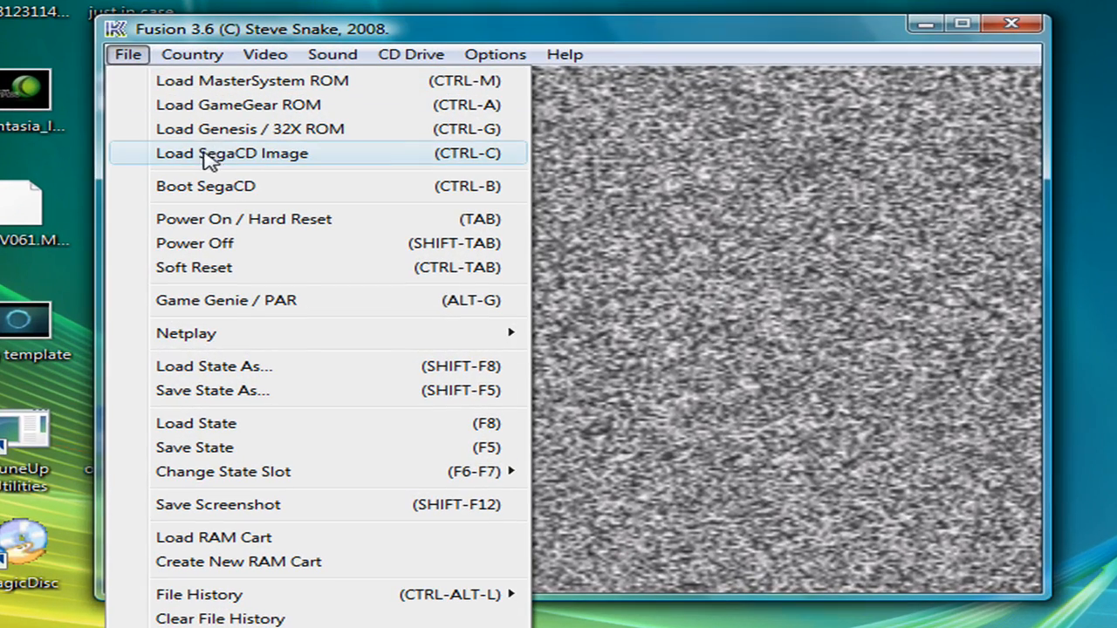
{"action": "mouse_move", "coordinate": [262, 166]}
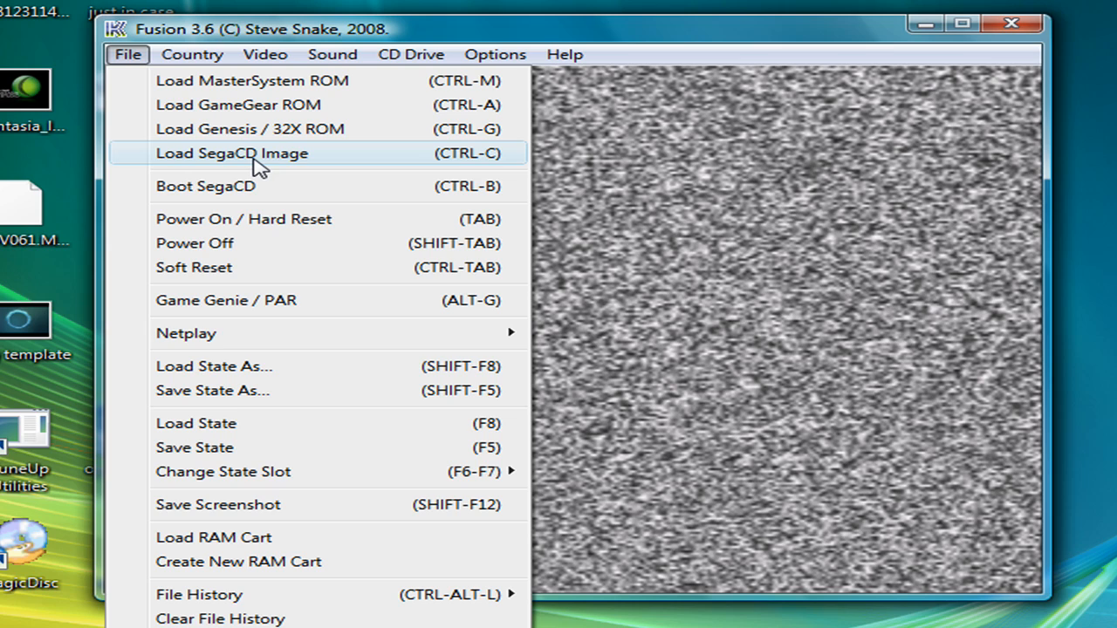
{"action": "mouse_move", "coordinate": [262, 146]}
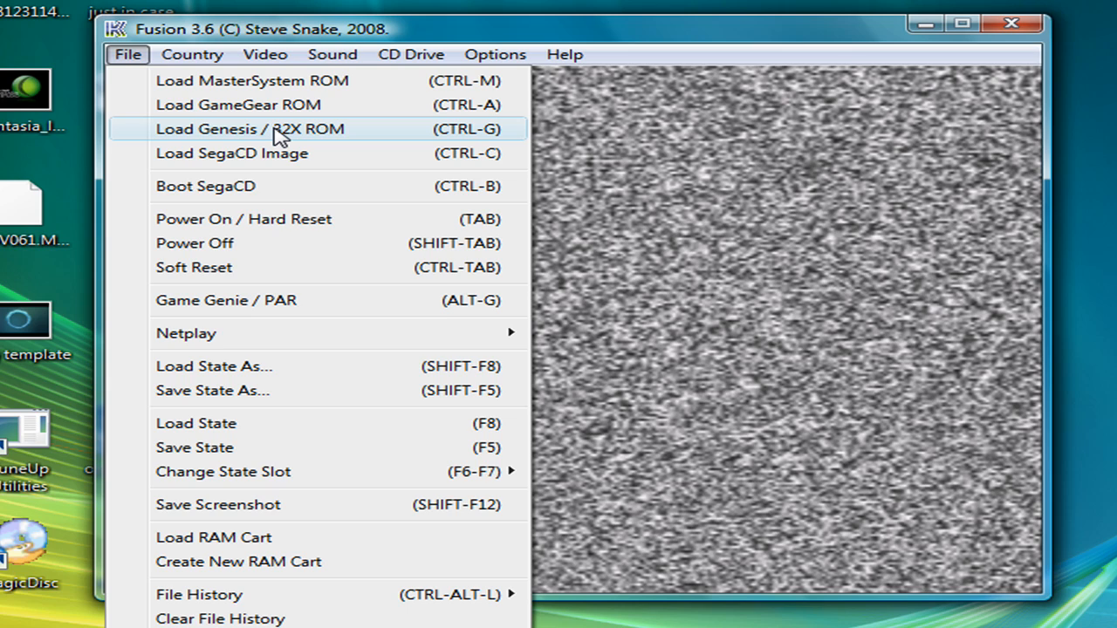
{"action": "mouse_move", "coordinate": [279, 149]}
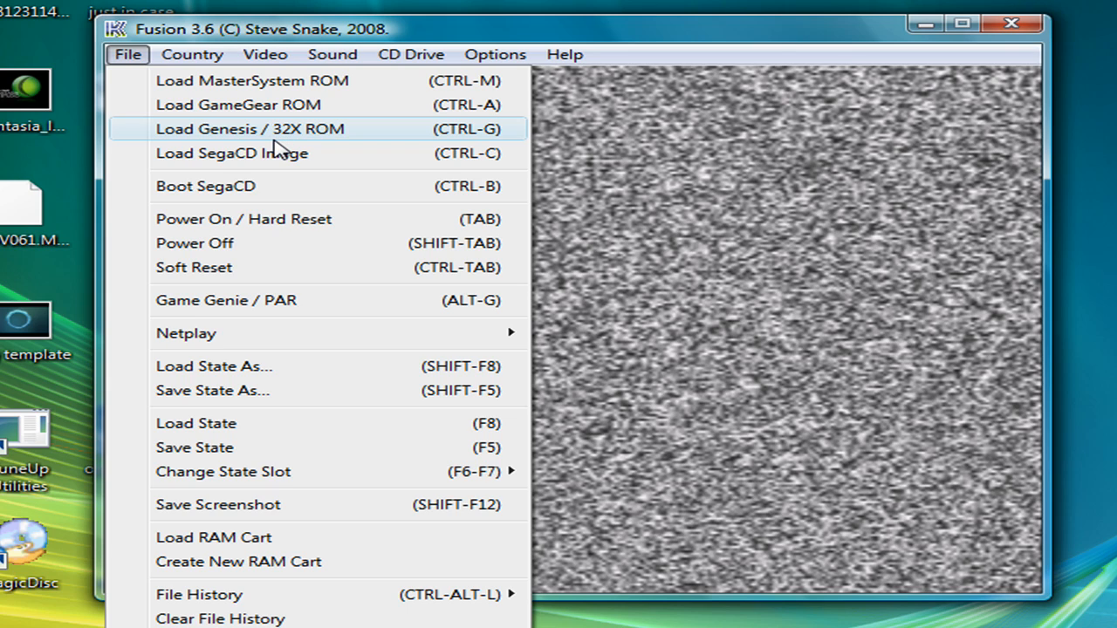
{"action": "mouse_move", "coordinate": [282, 155]}
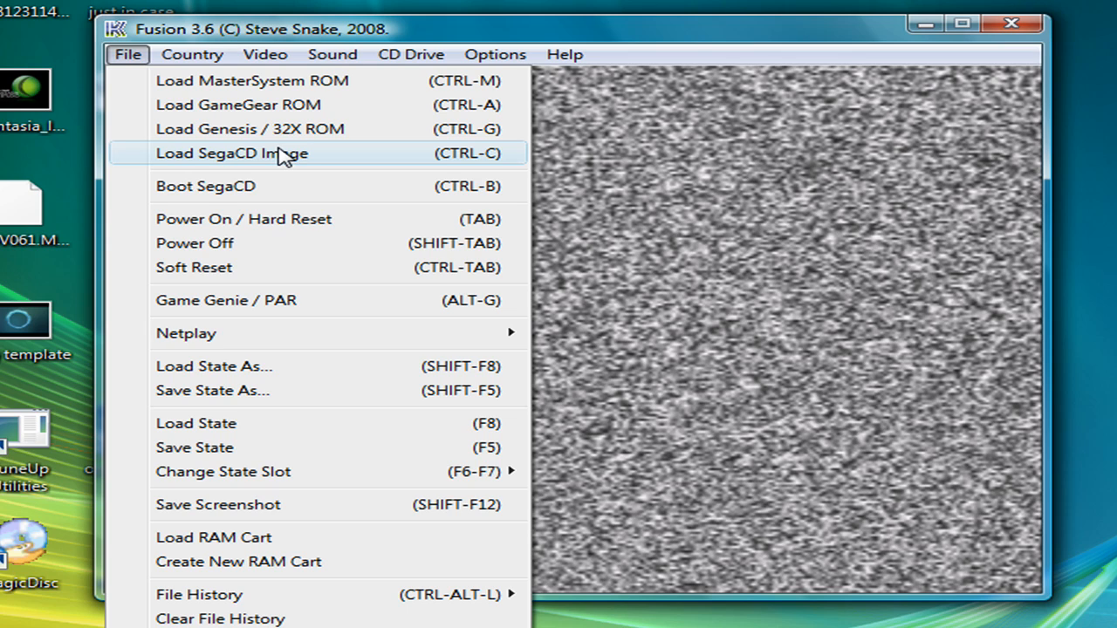
{"action": "mouse_move", "coordinate": [347, 152]}
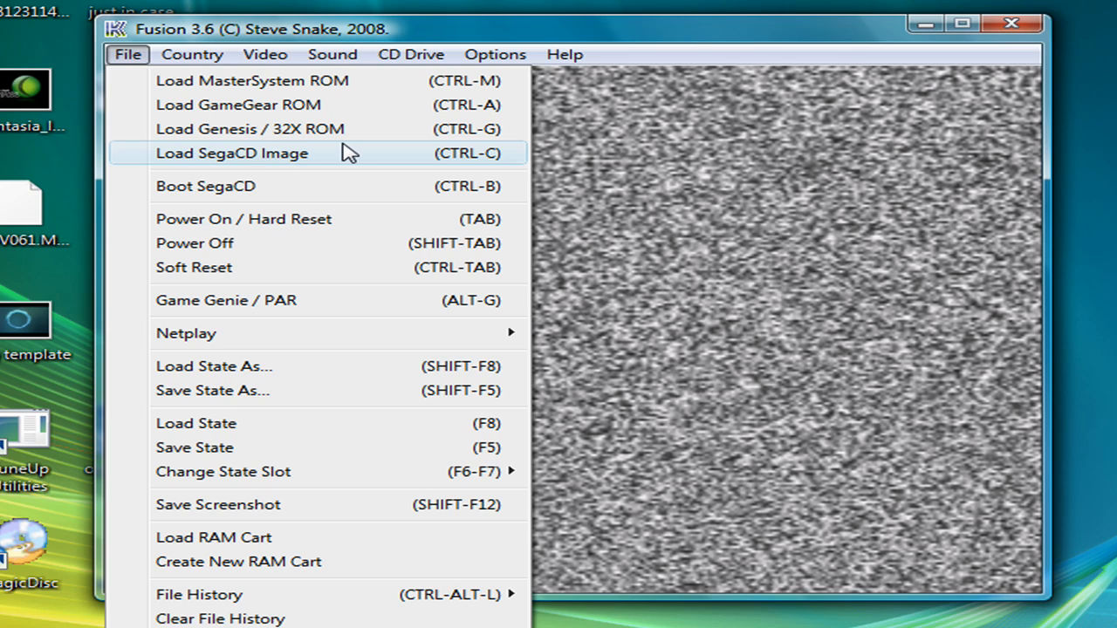
{"action": "mouse_move", "coordinate": [337, 189]}
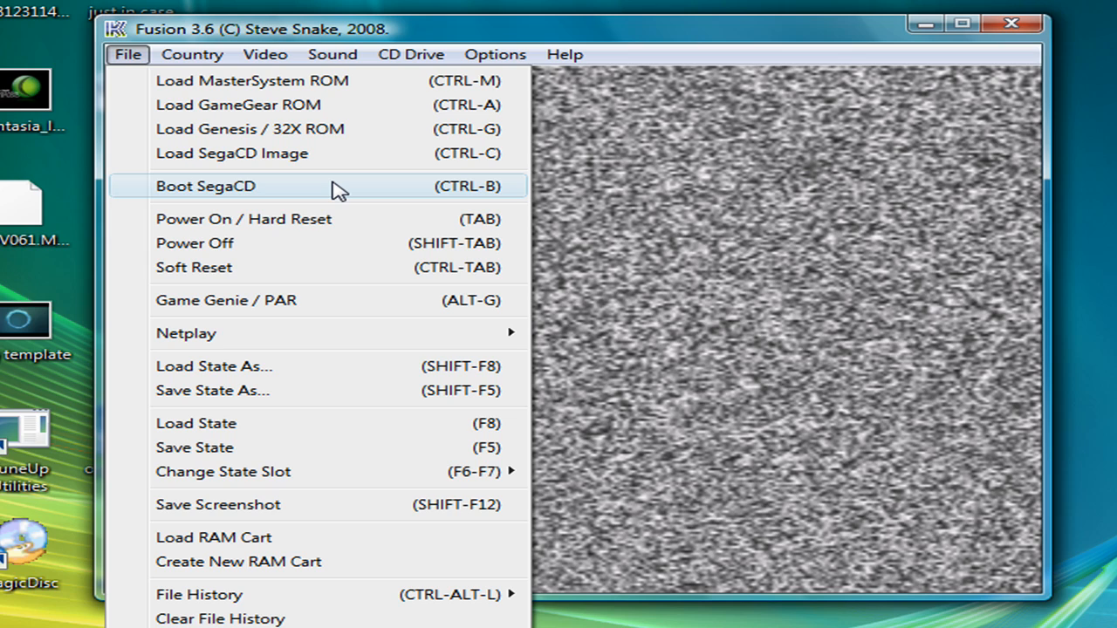
{"action": "mouse_move", "coordinate": [349, 162]}
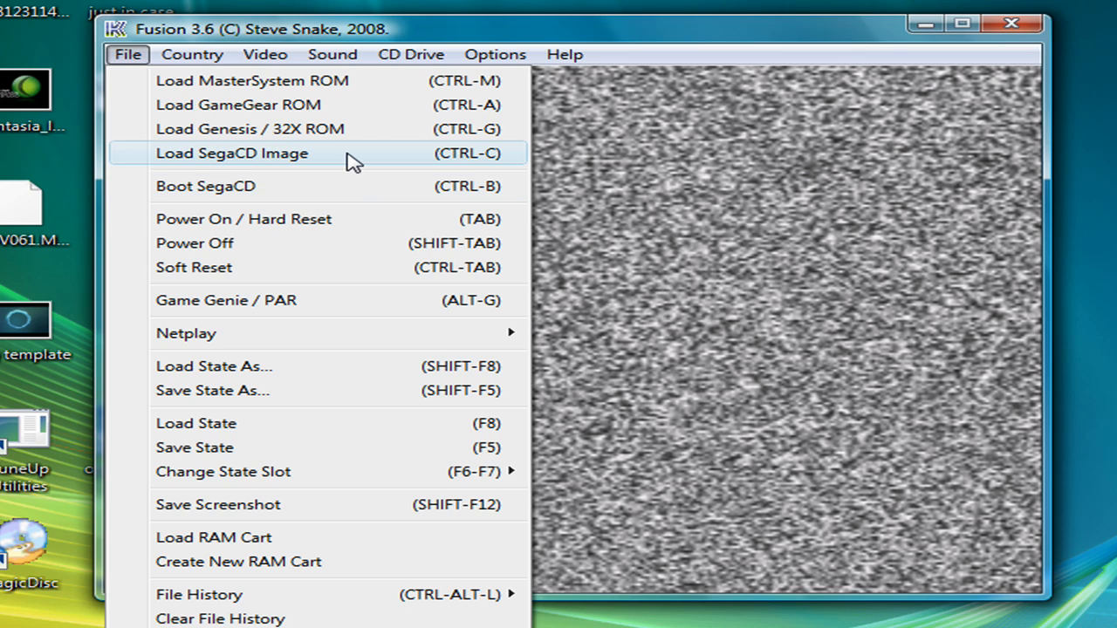
{"action": "mouse_move", "coordinate": [350, 140]}
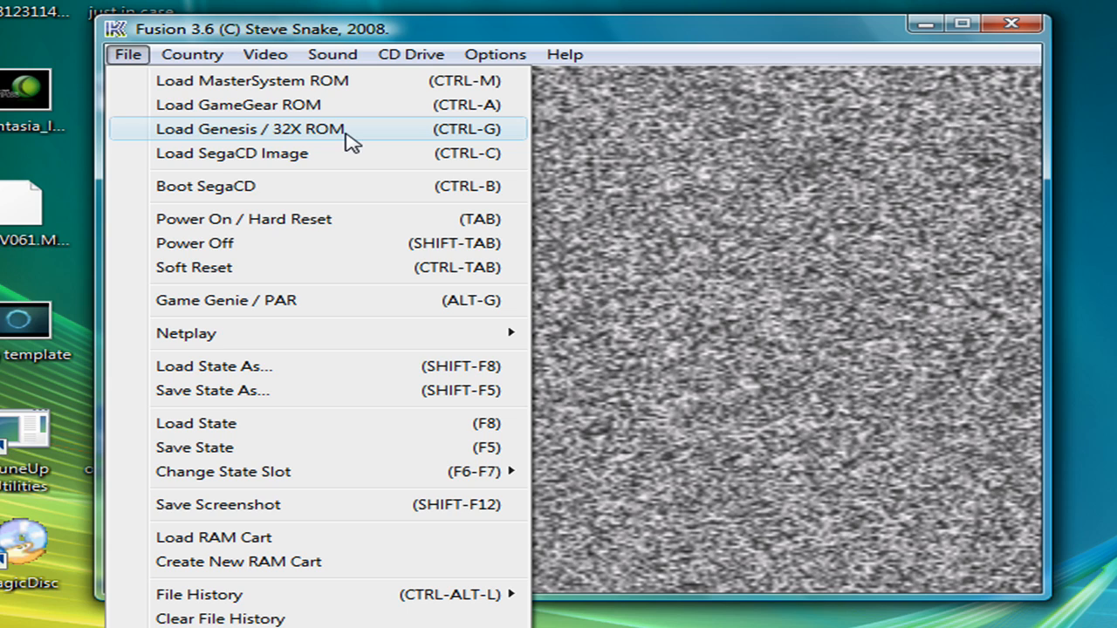
{"action": "mouse_move", "coordinate": [314, 168]}
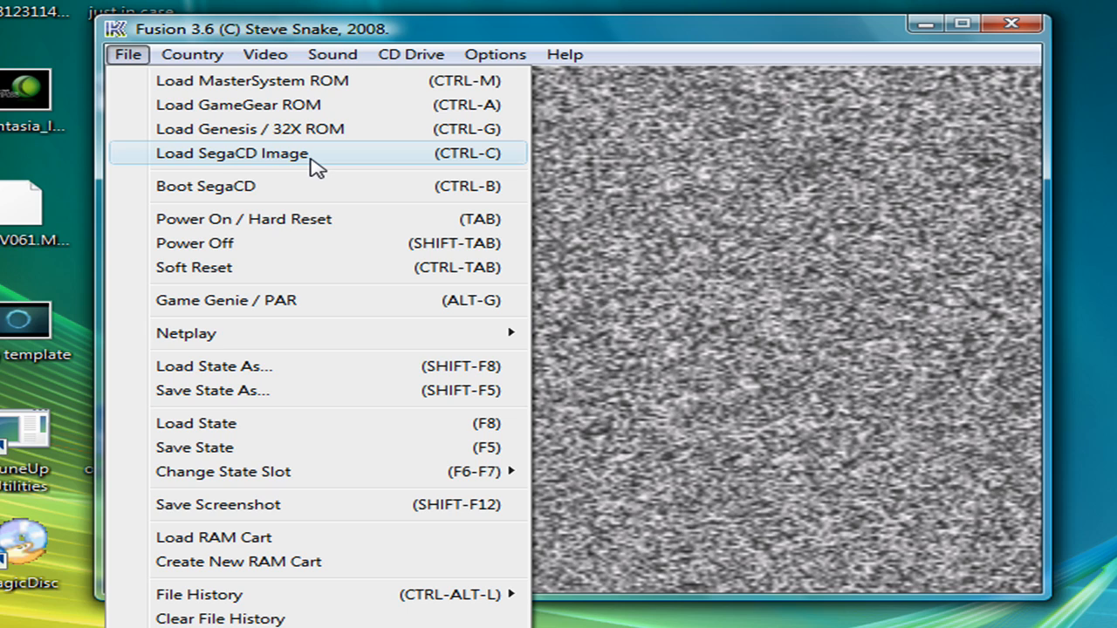
{"action": "mouse_move", "coordinate": [323, 162]}
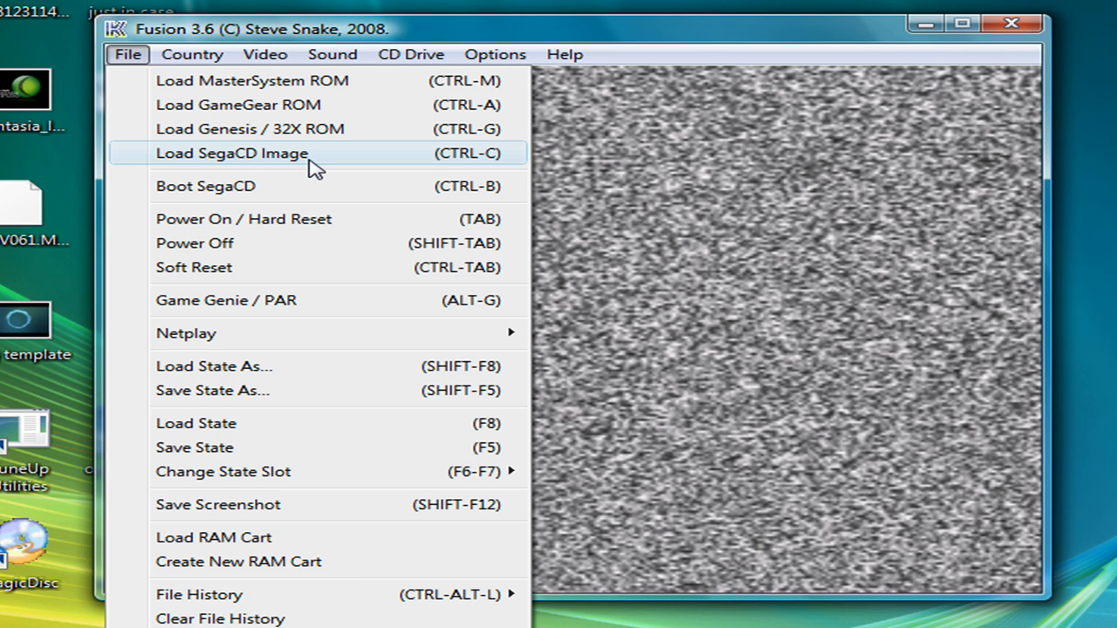
Step: Load the S1MMU Sega CD image, which stops at a BIOS Not Found warning
{"action": "left_click", "coordinate": [231, 154]}
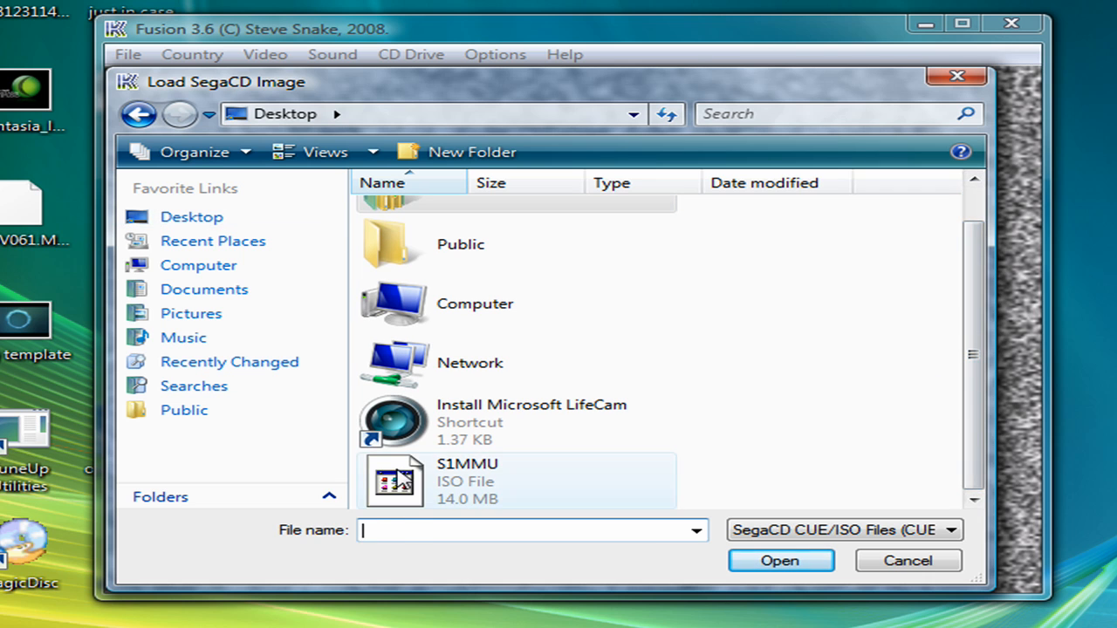
{"action": "left_click", "coordinate": [782, 562]}
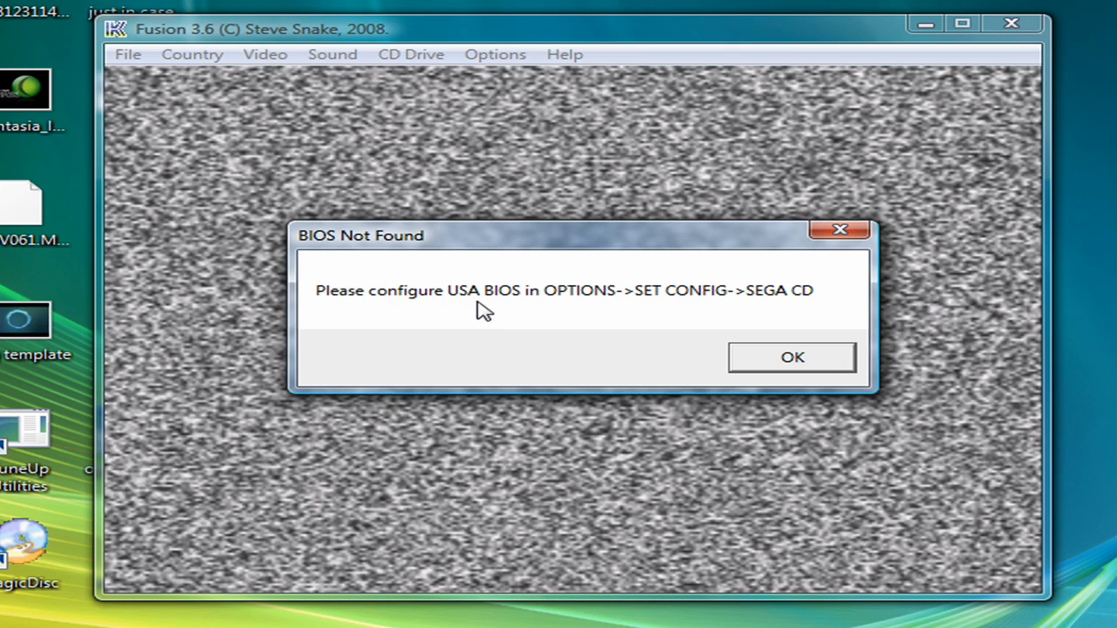
{"action": "mouse_move", "coordinate": [754, 311]}
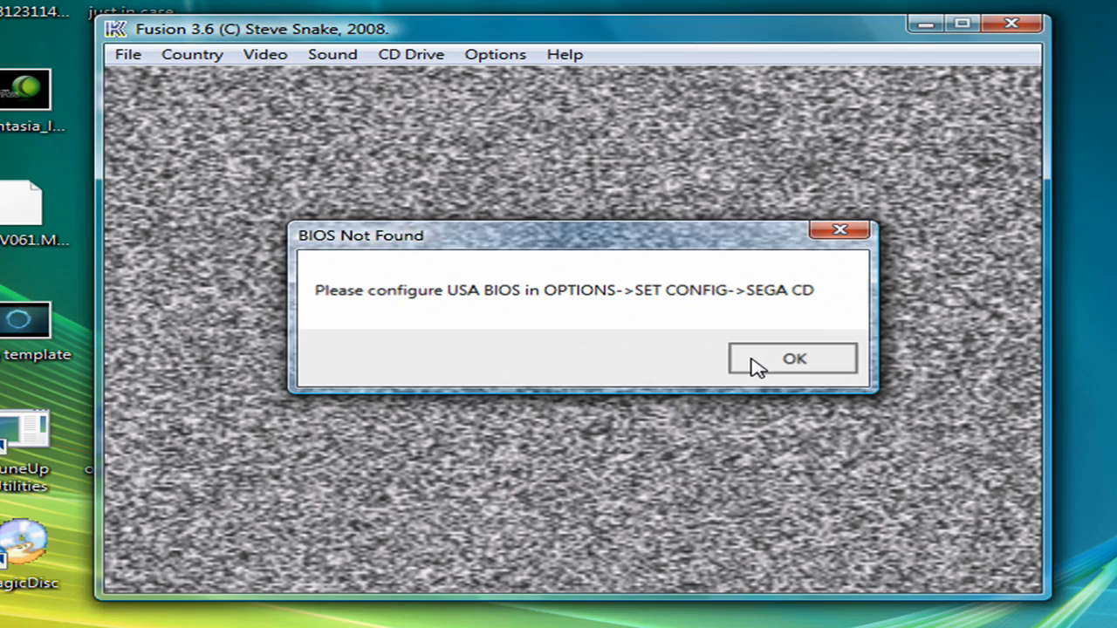
Step: Dismiss the BIOS Not Found warning and open Set Config for the Sega CD BIOS paths
{"action": "left_click", "coordinate": [794, 359]}
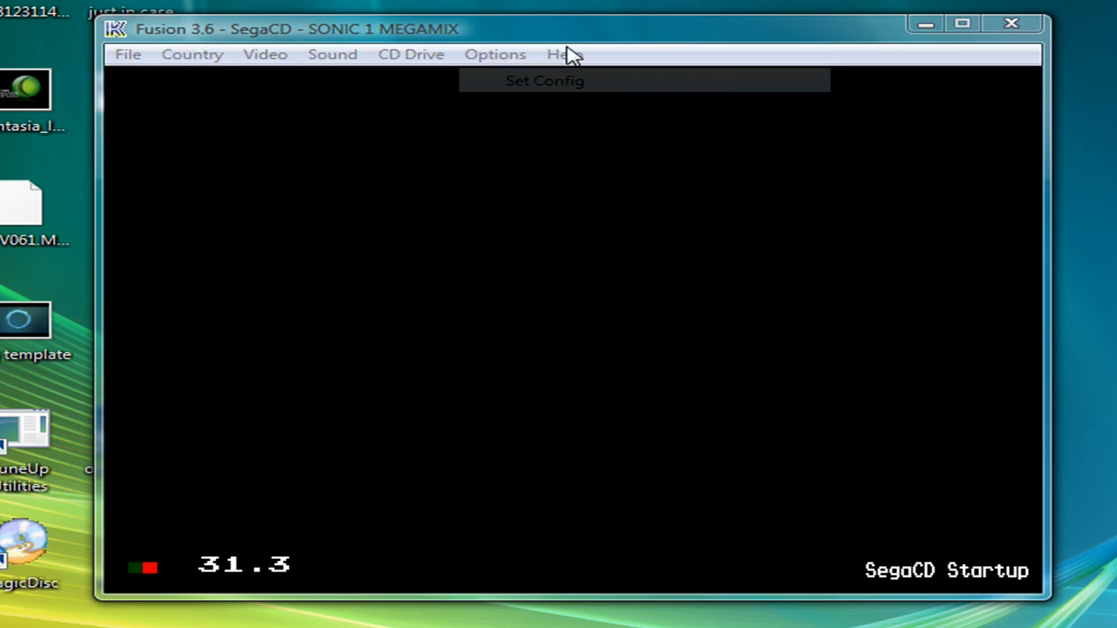
{"action": "left_click", "coordinate": [544, 80]}
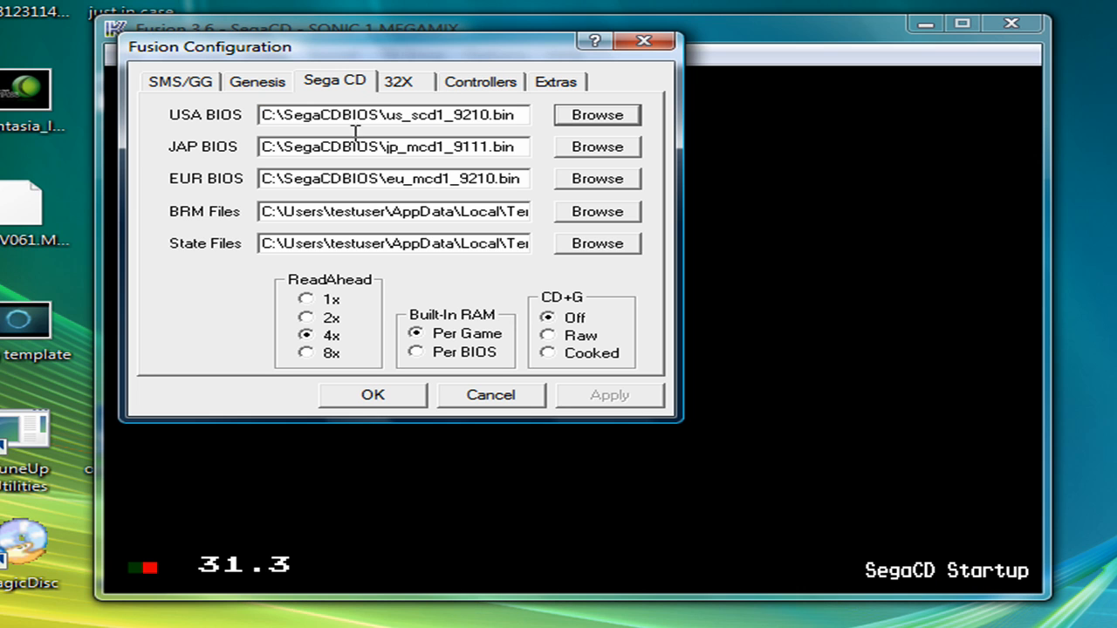
{"action": "mouse_move", "coordinate": [573, 61]}
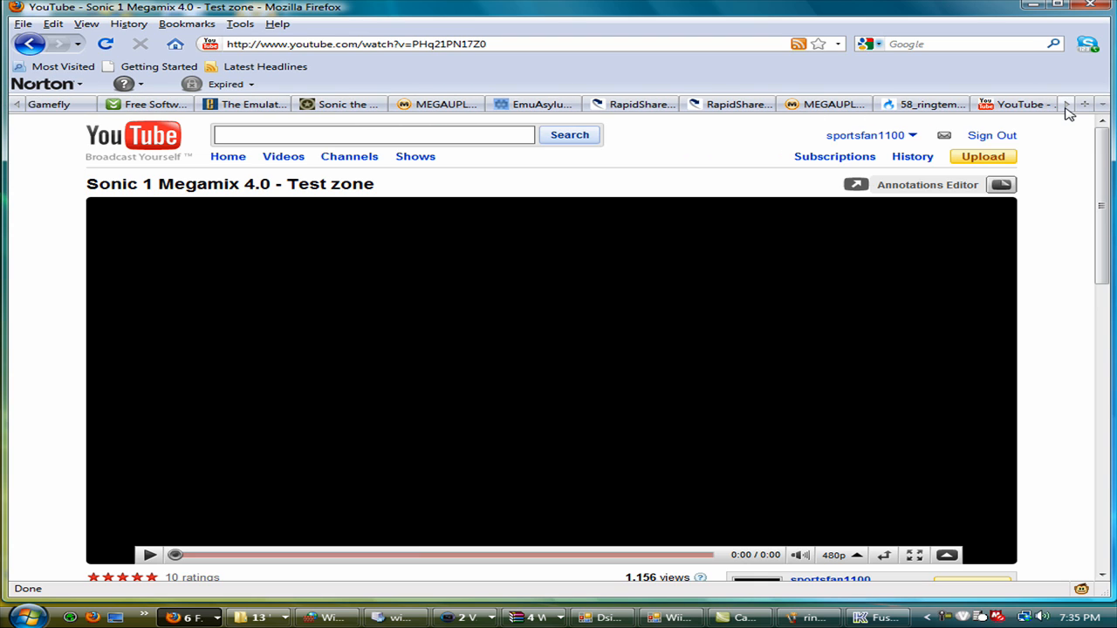
Step: On the EmuAsylum page, download the Kega Fusion Sega CD BIOS - US-EU-JP zip
{"action": "left_click", "coordinate": [532, 105]}
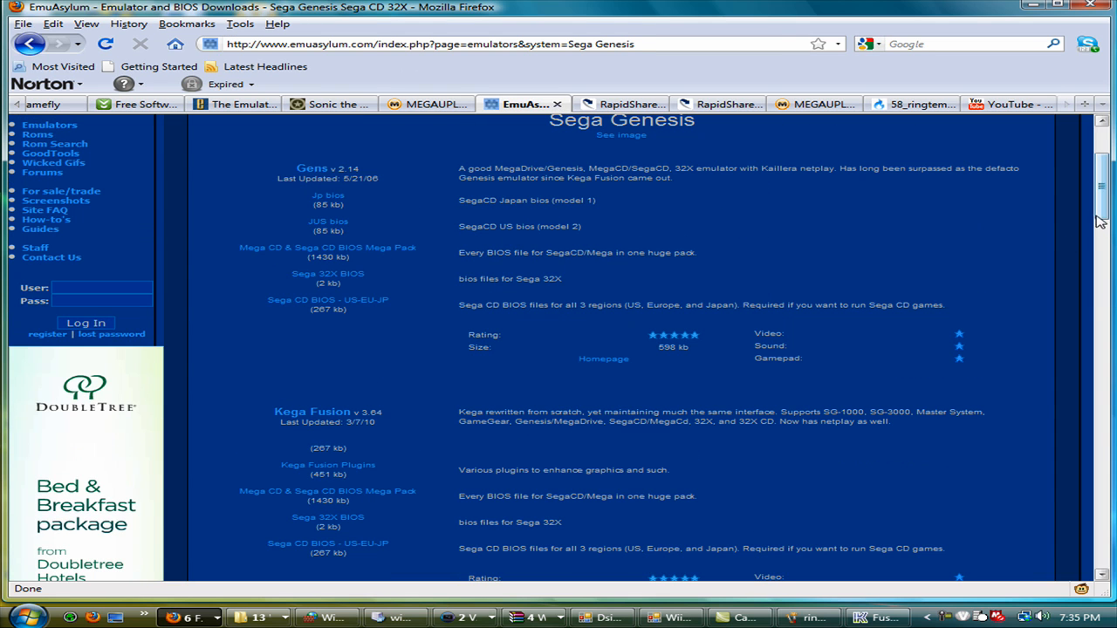
{"action": "scroll", "scroll_direction": "down", "scroll_amount": 3}
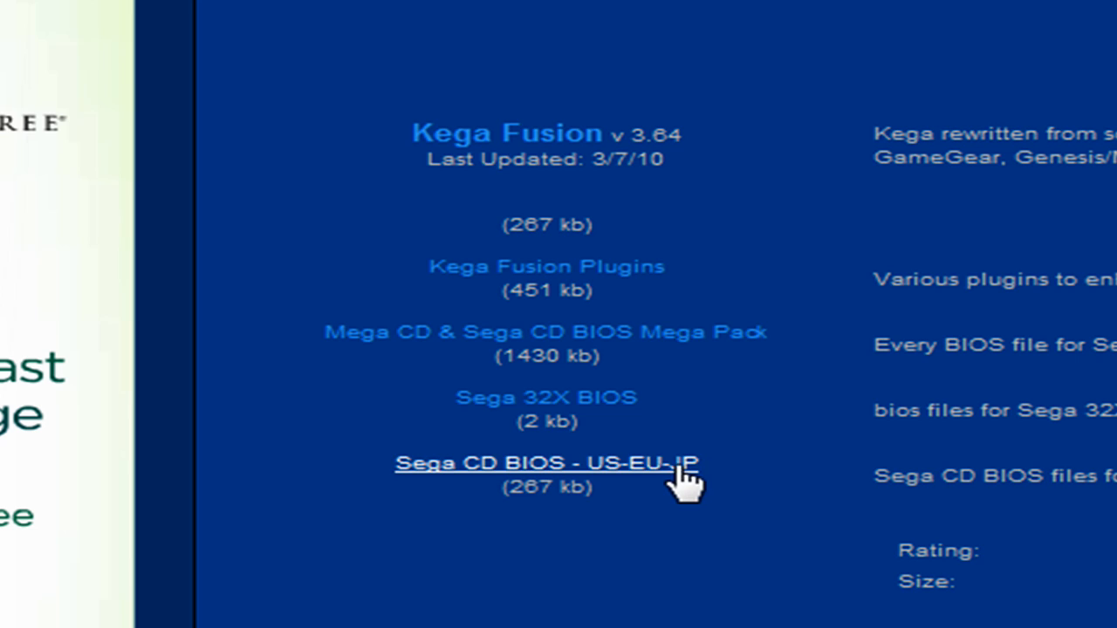
{"action": "left_click", "coordinate": [562, 463]}
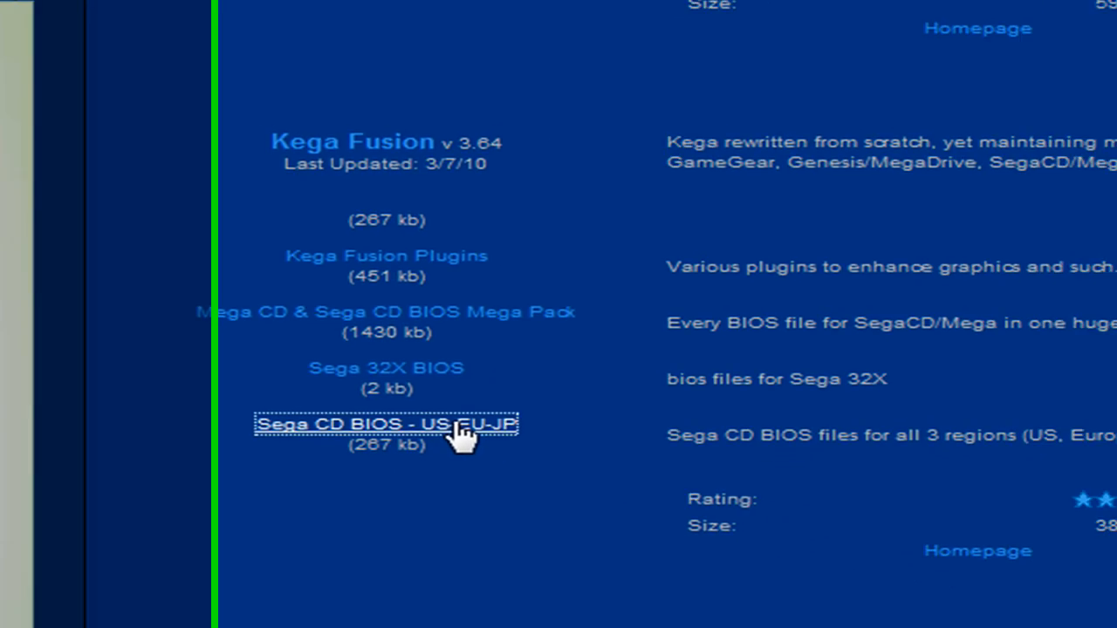
{"action": "left_click", "coordinate": [395, 424]}
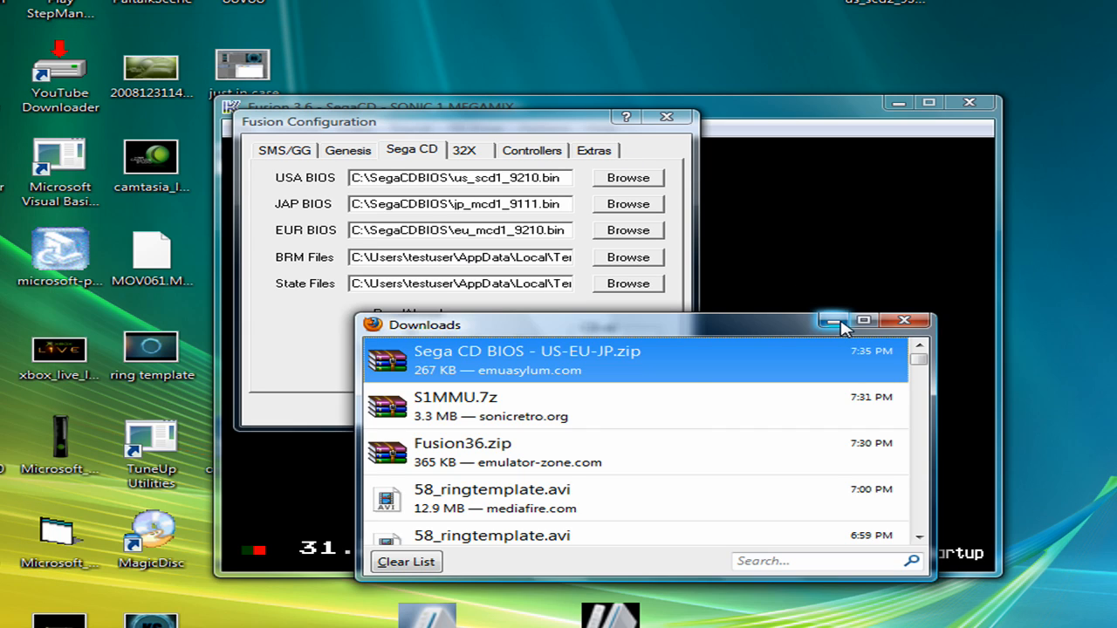
Step: Set the USA BIOS path to us_scd2_9306.bin from the Desktop
{"action": "left_click", "coordinate": [624, 178]}
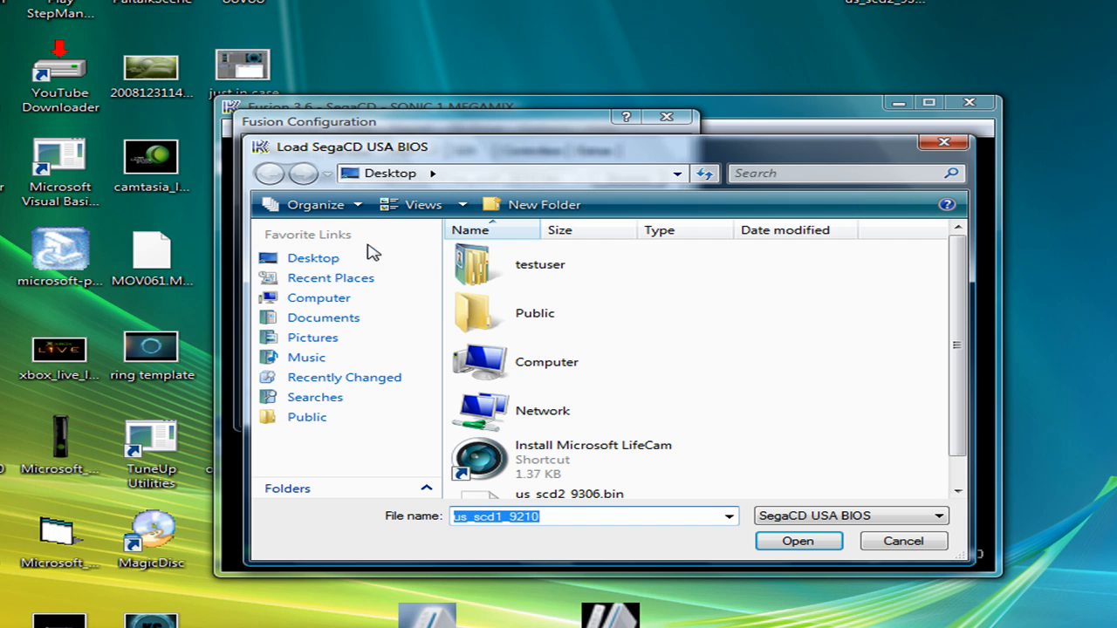
{"action": "scroll", "scroll_direction": "down", "scroll_amount": 3}
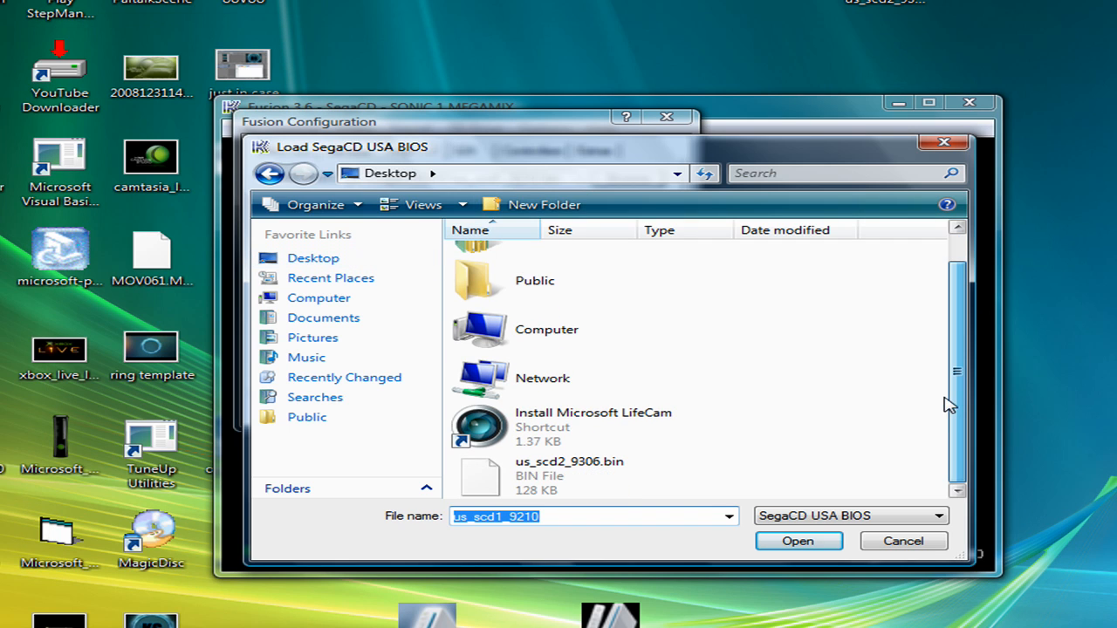
{"action": "left_click", "coordinate": [799, 541]}
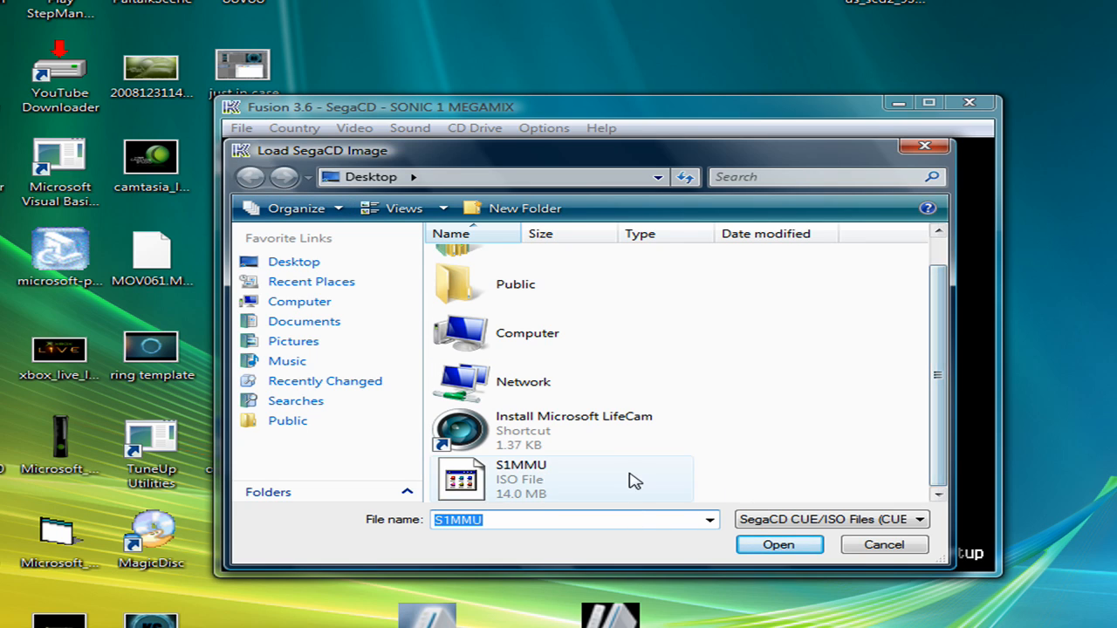
Step: Load the S1MMU CD image so it boots to the Sega CD start screen
{"action": "left_click", "coordinate": [778, 545]}
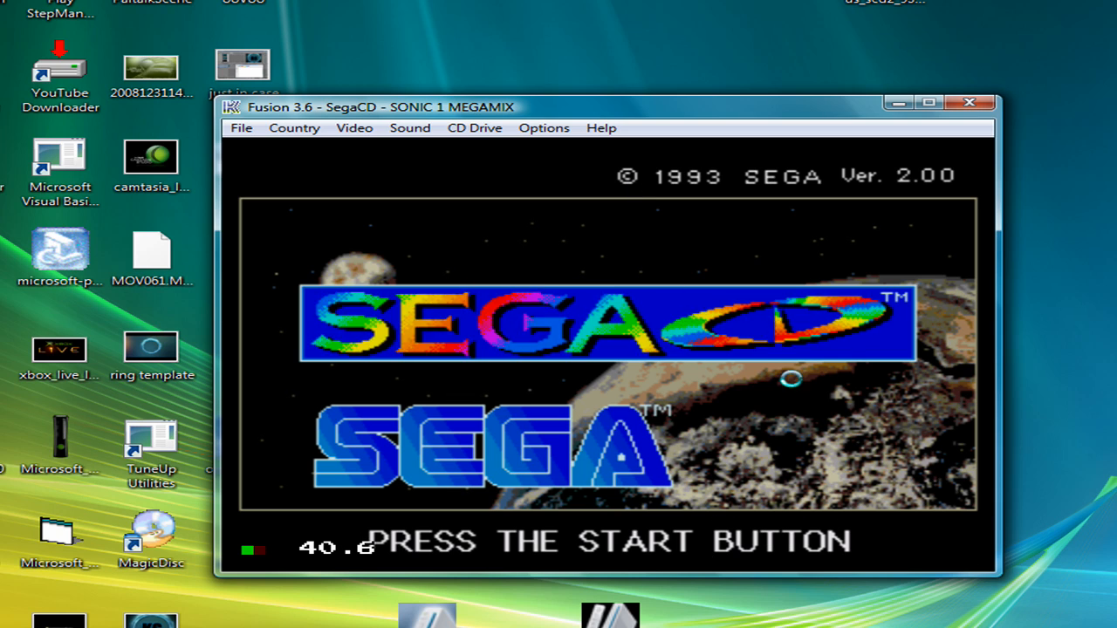
Step: Let the SEGA CD and SEGA intro screens play, nudge the window, then close the emulator
{"action": "left_click", "coordinate": [544, 128]}
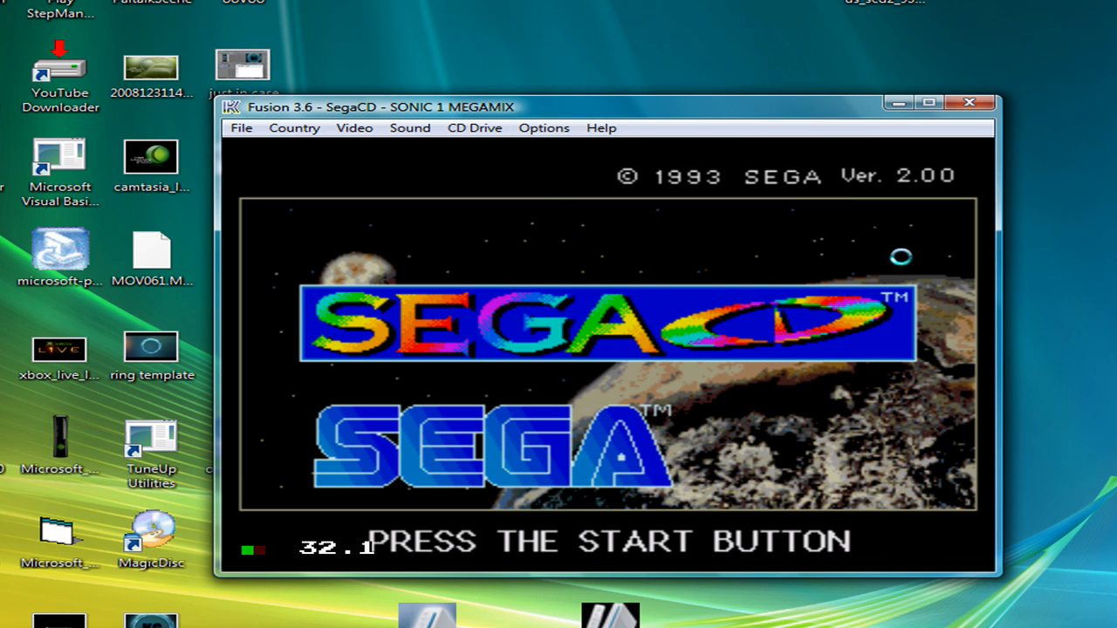
{"action": "left_click_drag", "start_coordinate": [380, 107], "coordinate": [390, 94]}
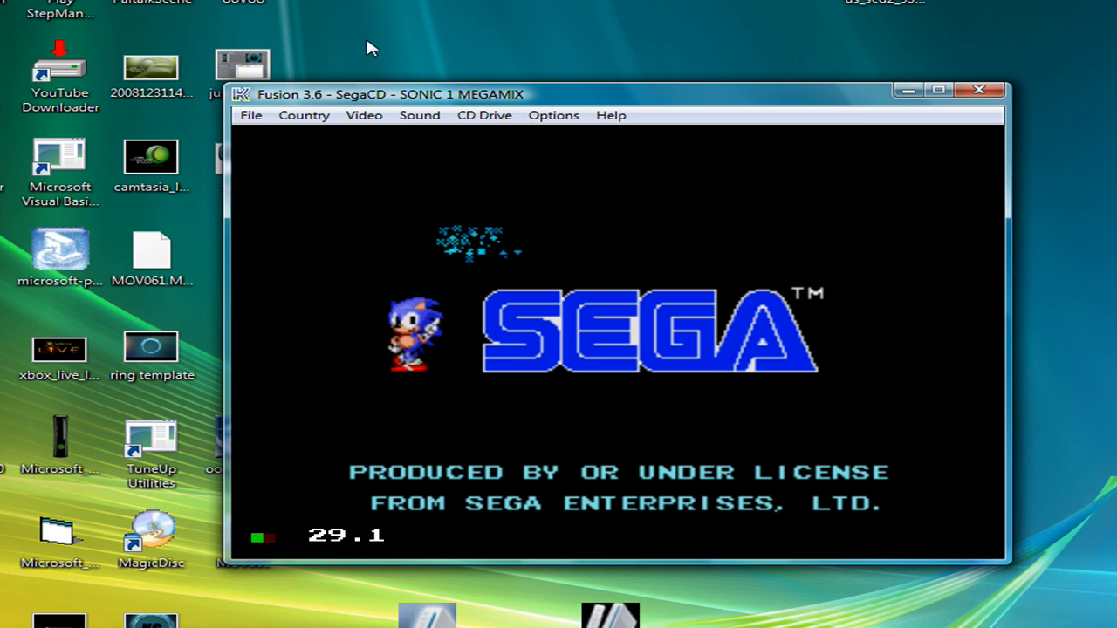
{"action": "left_click", "coordinate": [251, 115]}
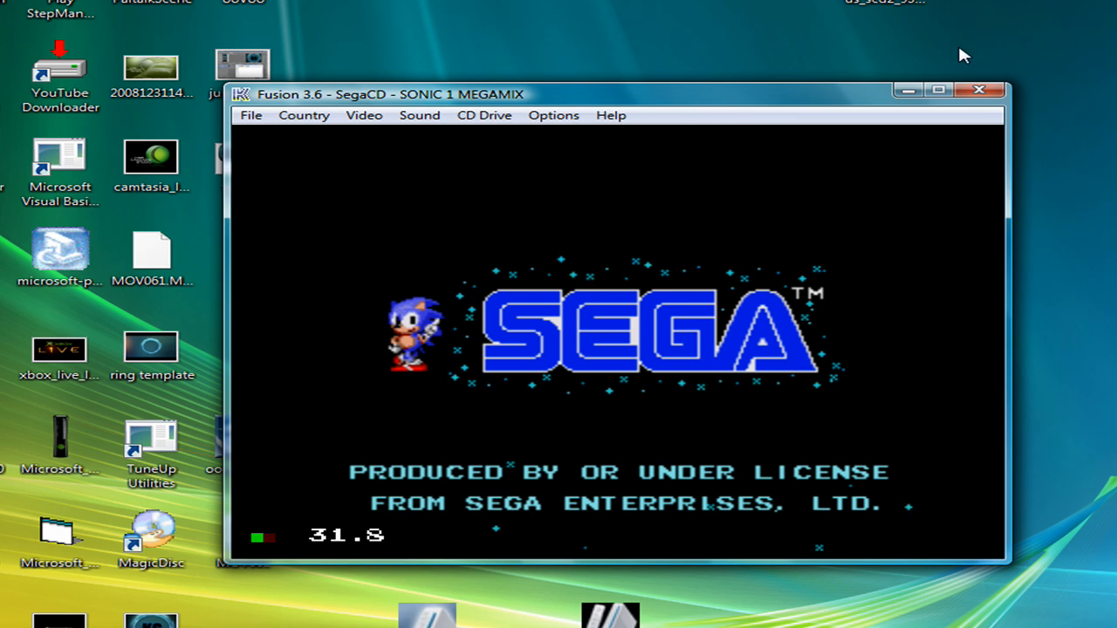
{"action": "left_click", "coordinate": [977, 89]}
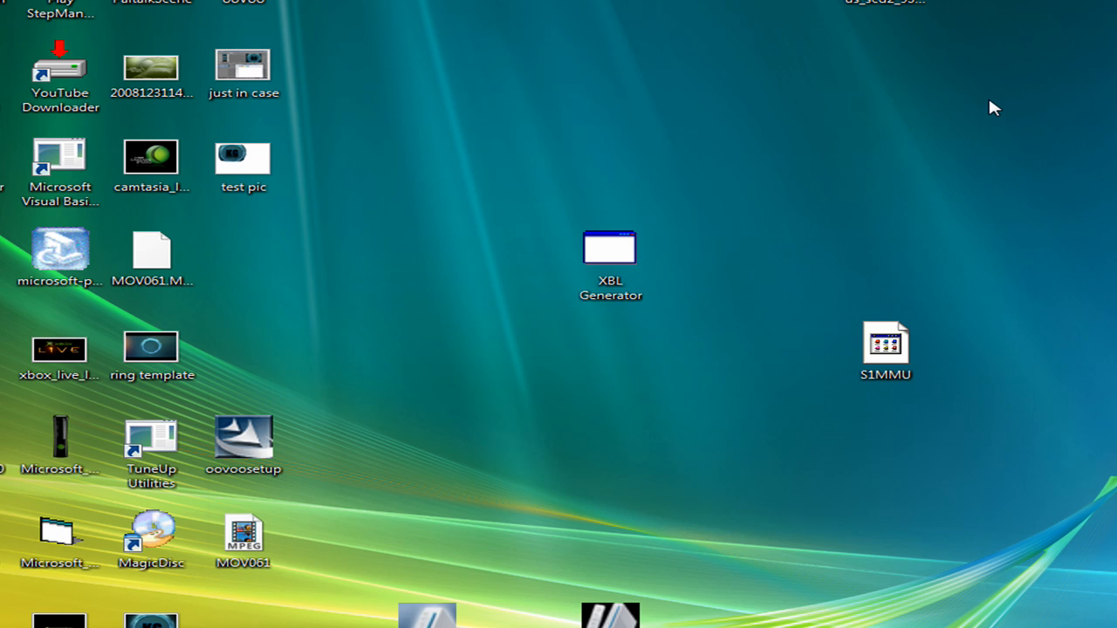